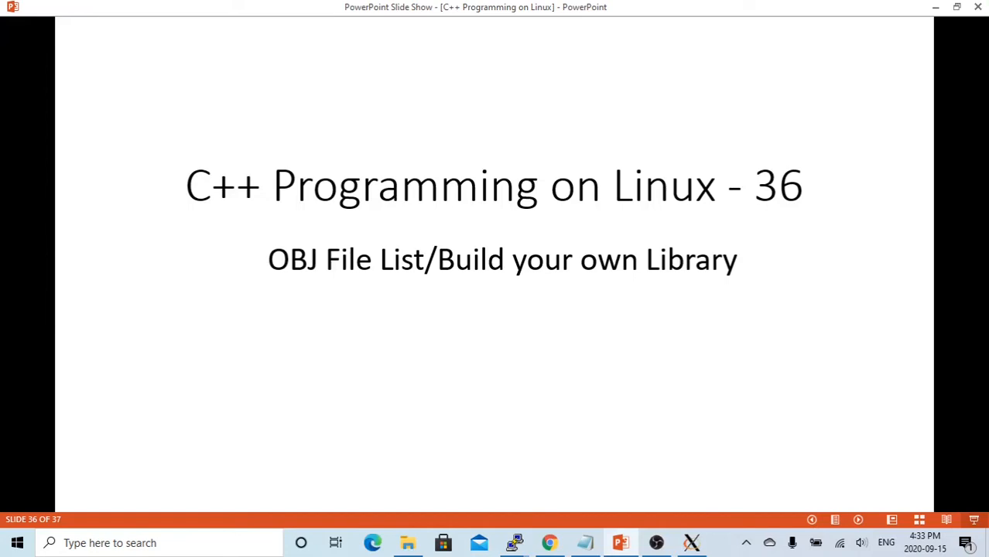
{"action": "mouse_move", "coordinate": [910, 102]}
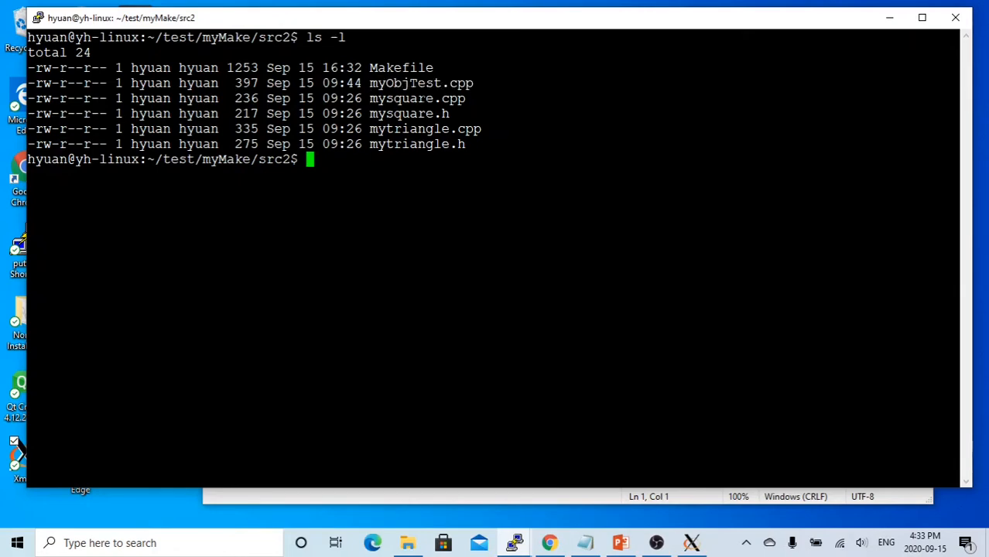
- Bring the Qt Creator myObjLibTest project with mytriangle.cpp to the front
{"action": "double_click", "coordinate": [416, 99]}
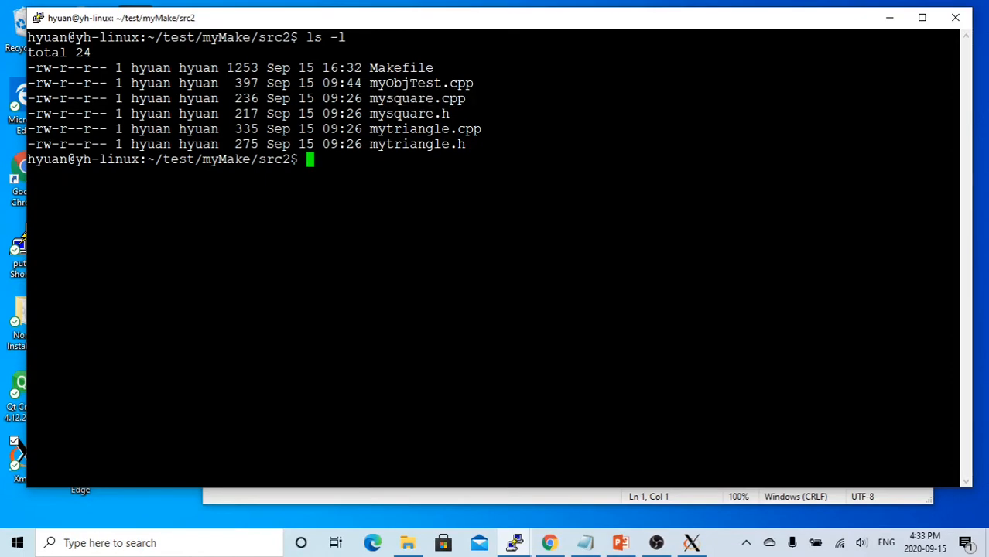
{"action": "double_click", "coordinate": [424, 128]}
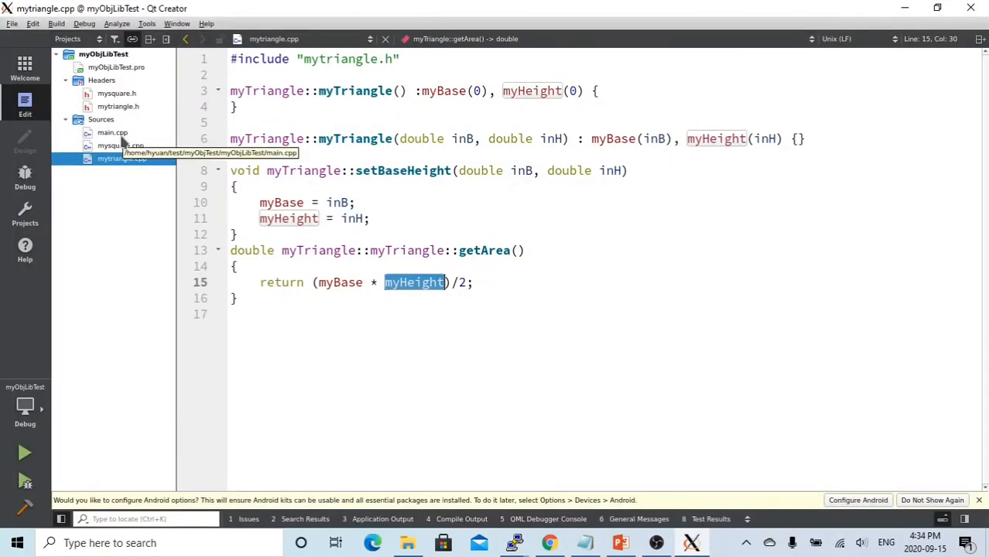
- Review main.cpp's use of mySquare and myTriangle, then return to the src2 terminal
{"action": "left_click", "coordinate": [111, 133]}
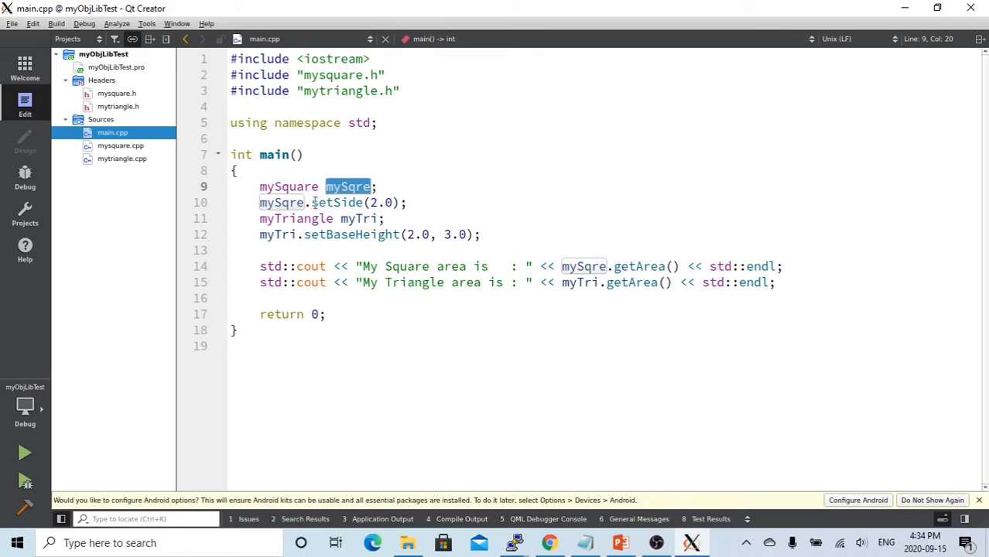
{"action": "mouse_move", "coordinate": [336, 202]}
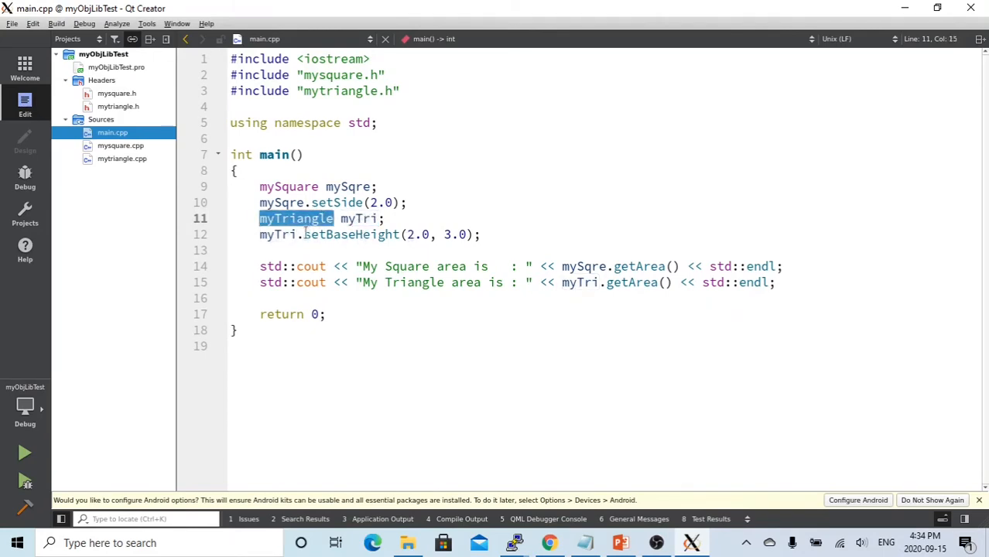
{"action": "left_click", "coordinate": [362, 236]}
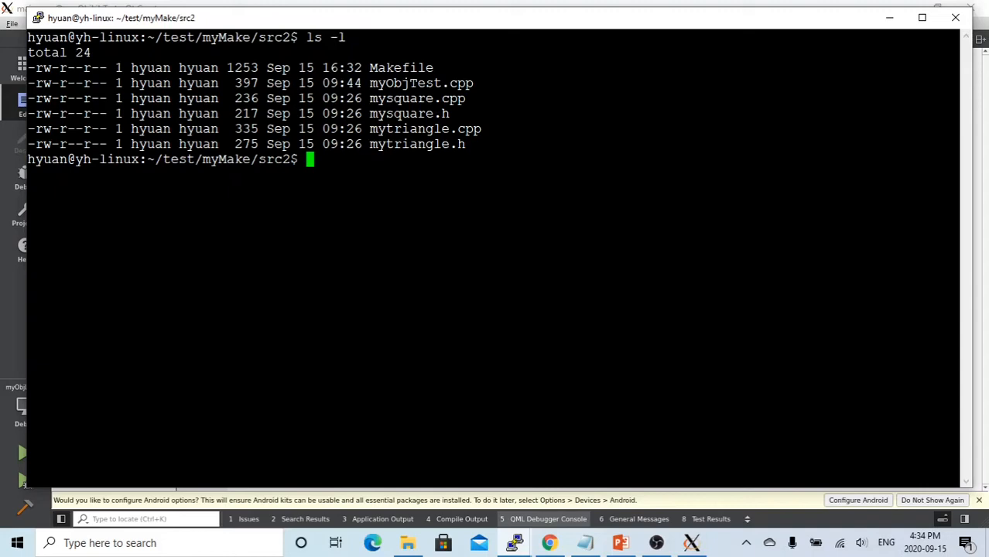
{"action": "type", "text": "vi"}
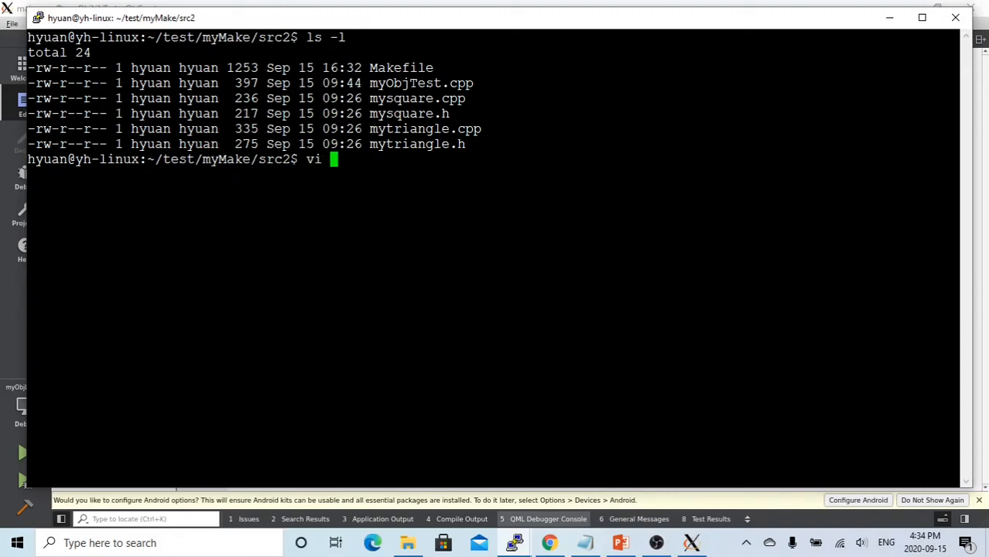
{"action": "type", "text": "Makefile"}
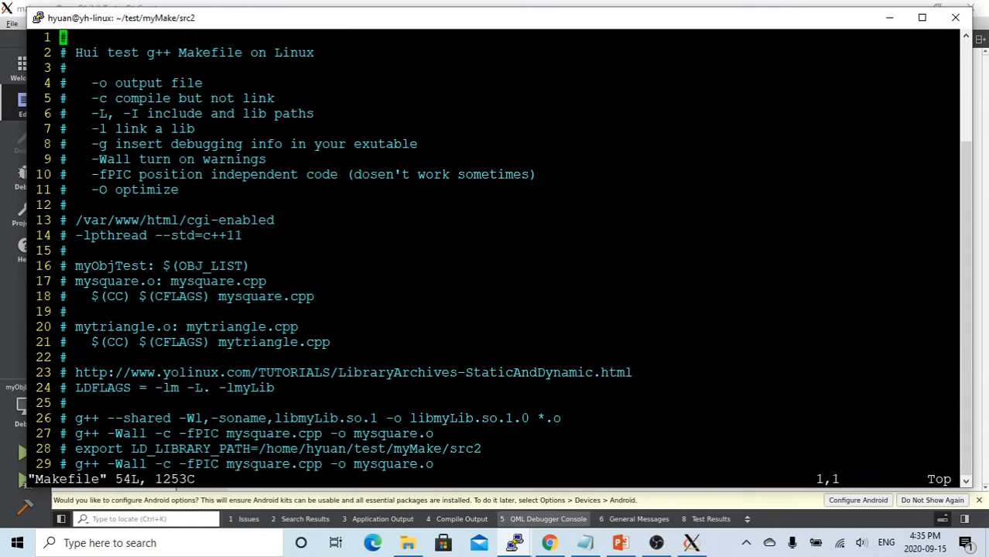
{"action": "scroll", "scroll_direction": "down", "scroll_amount": 3}
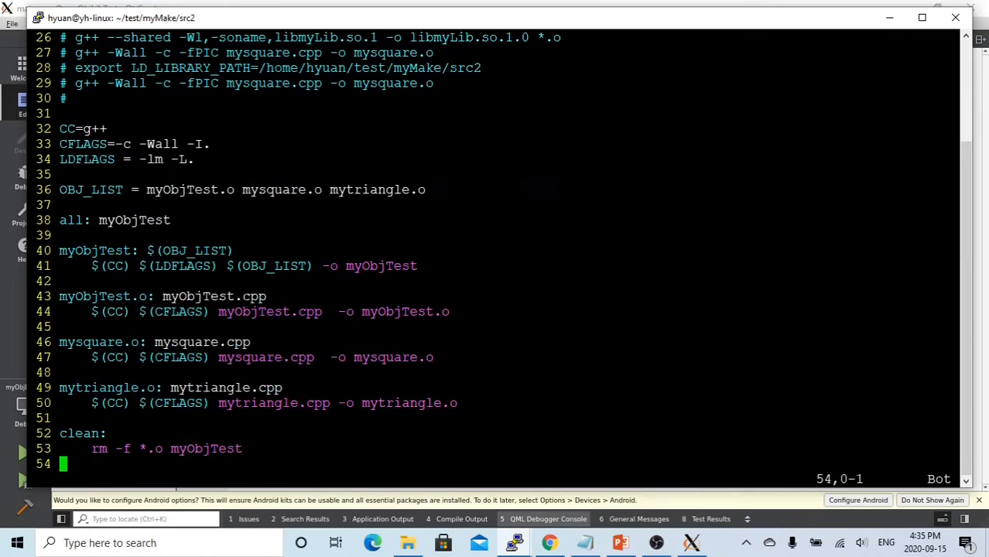
{"action": "double_click", "coordinate": [214, 295]}
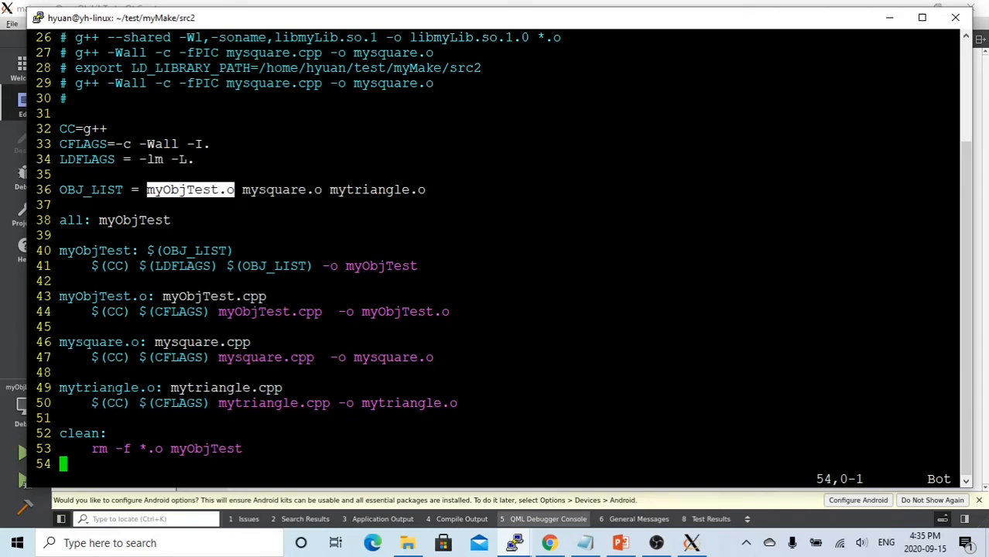
{"action": "double_click", "coordinate": [107, 387]}
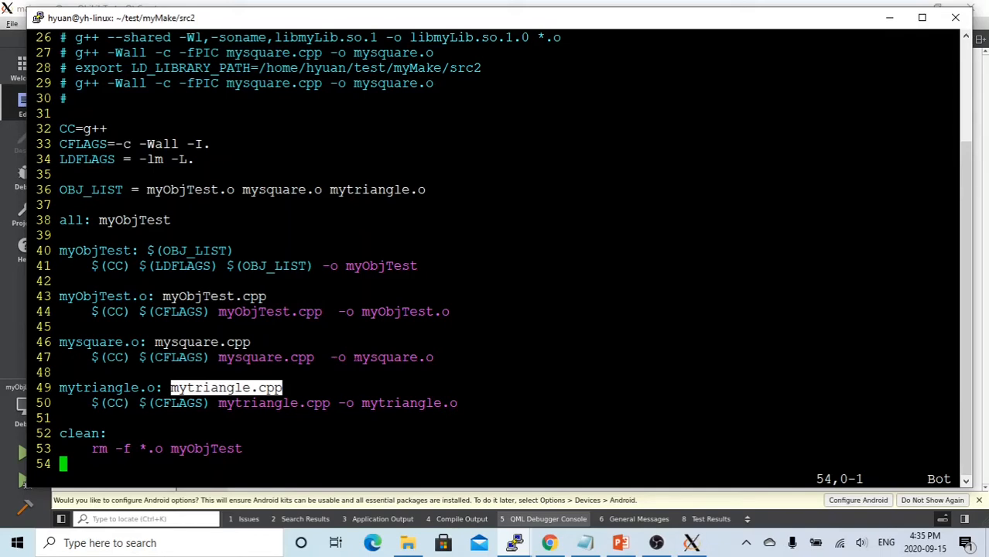
{"action": "double_click", "coordinate": [100, 342]}
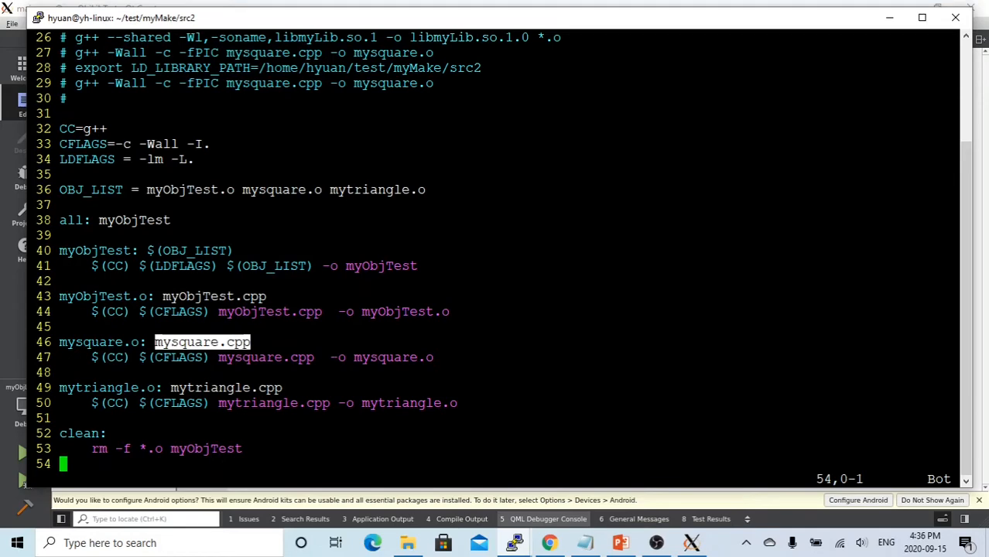
{"action": "double_click", "coordinate": [95, 251]}
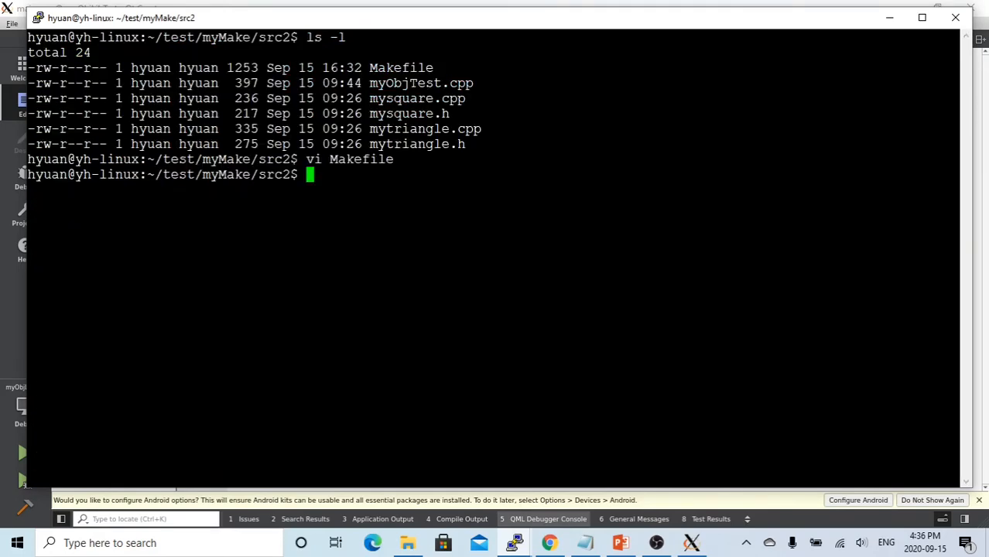
- Run make clean, make myObjTest and ./myObjTest, printing square area 4 and triangle area 3
{"action": "type", "text": "make"}
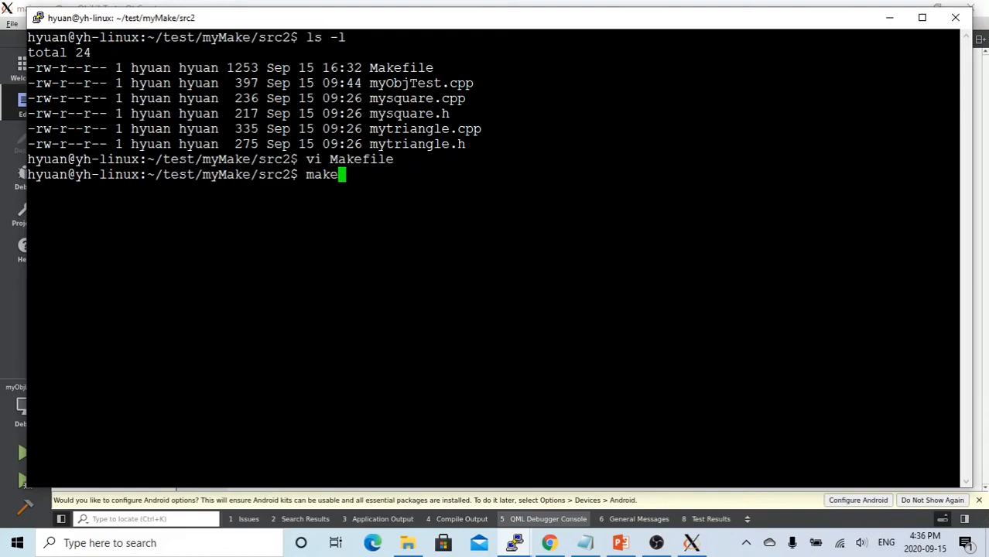
{"action": "type", "text": "clean"}
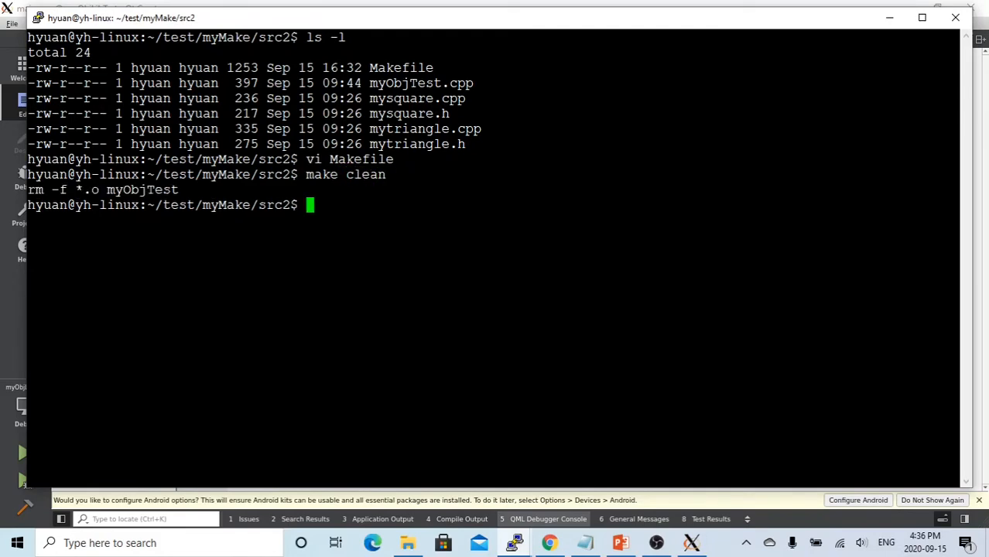
{"action": "type", "text": "make myObjTest"}
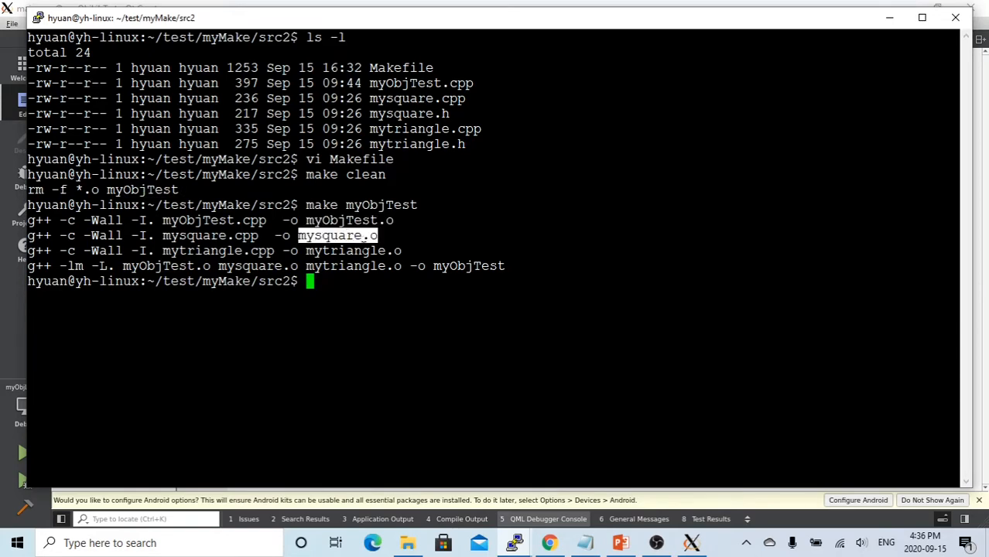
{"action": "double_click", "coordinate": [351, 251]}
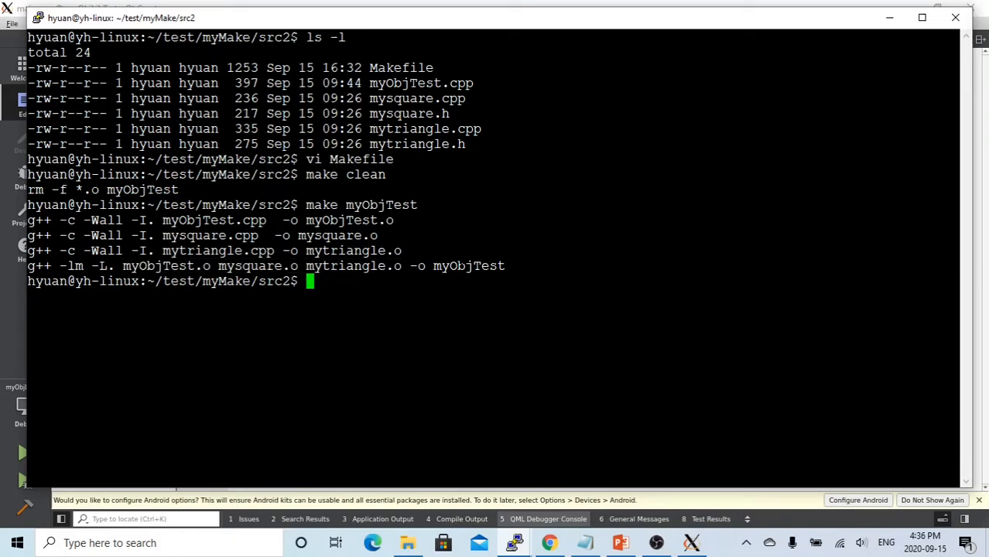
{"action": "type", "text": "myObjTest"}
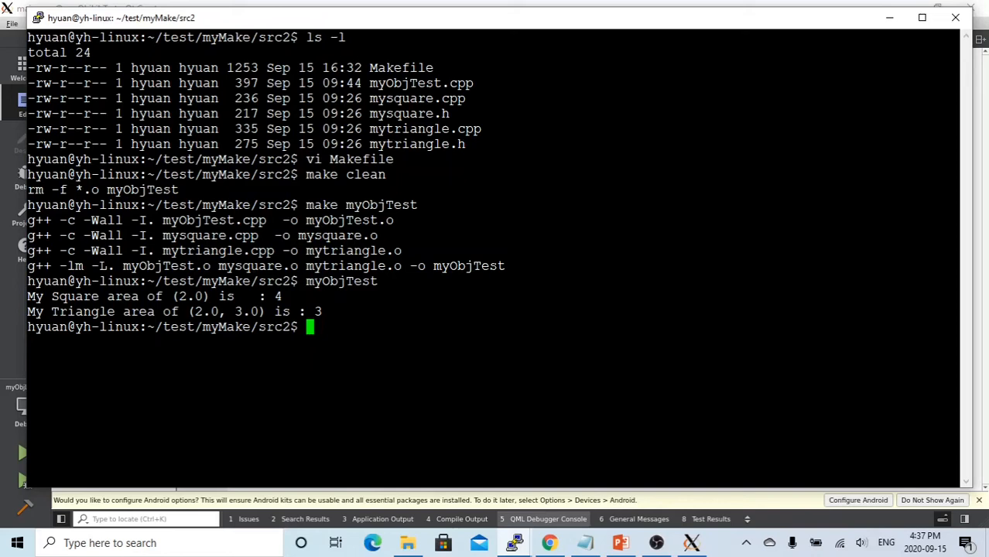
{"action": "double_click", "coordinate": [421, 83]}
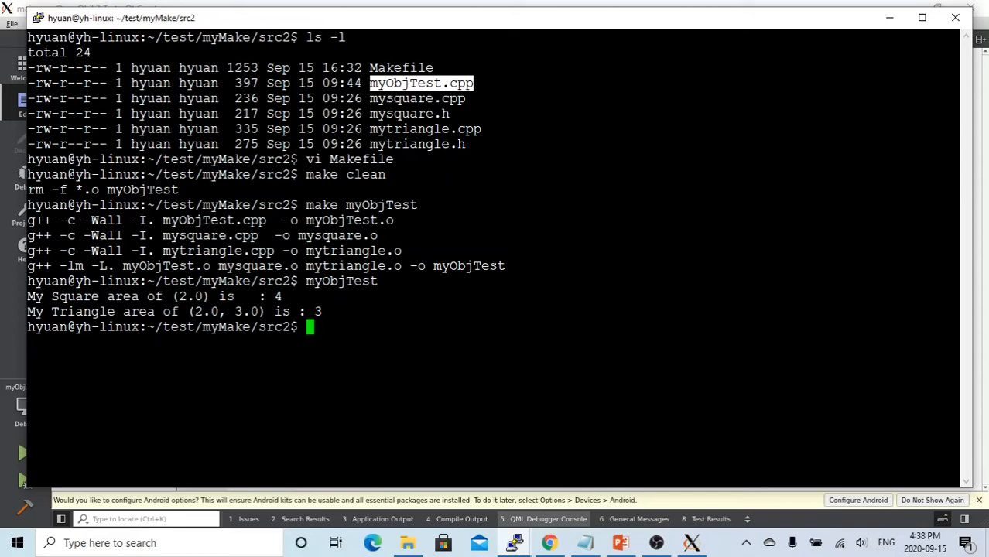
- Add -fPIC to the mysquare.o and mytriangle.o compile rules in the Makefile and save
{"action": "type", "text": "vi Mak"}
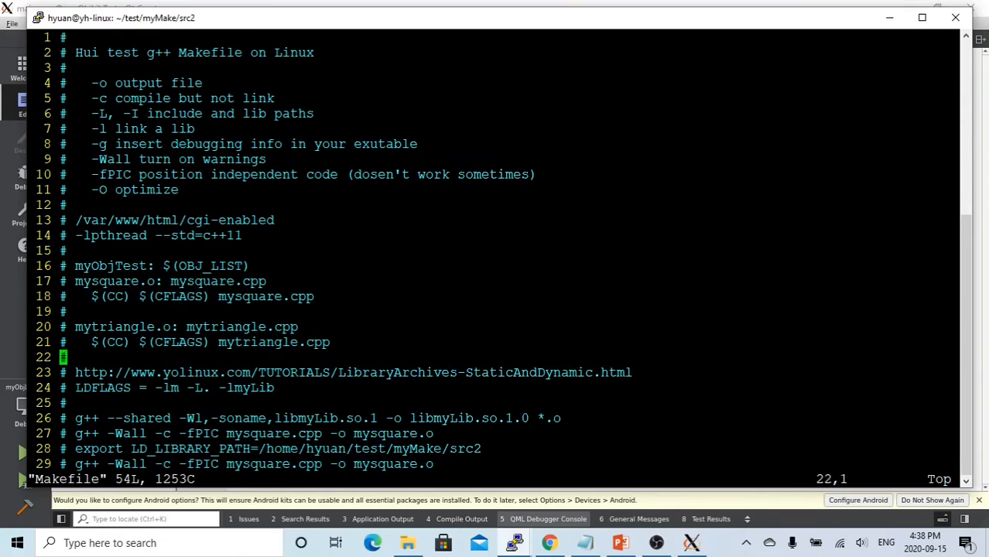
{"action": "scroll", "scroll_direction": "down", "scroll_amount": 3}
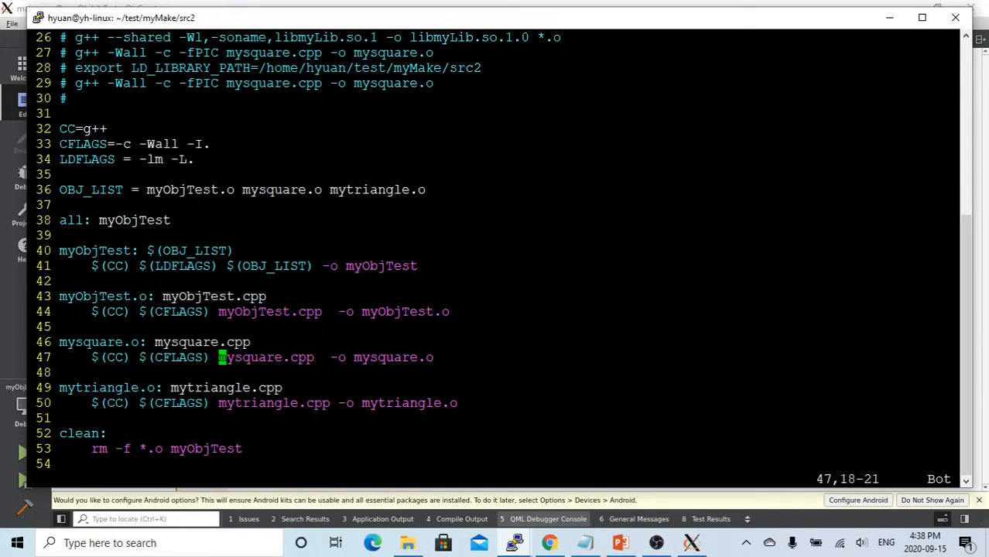
{"action": "type", "text": "-fPIC"}
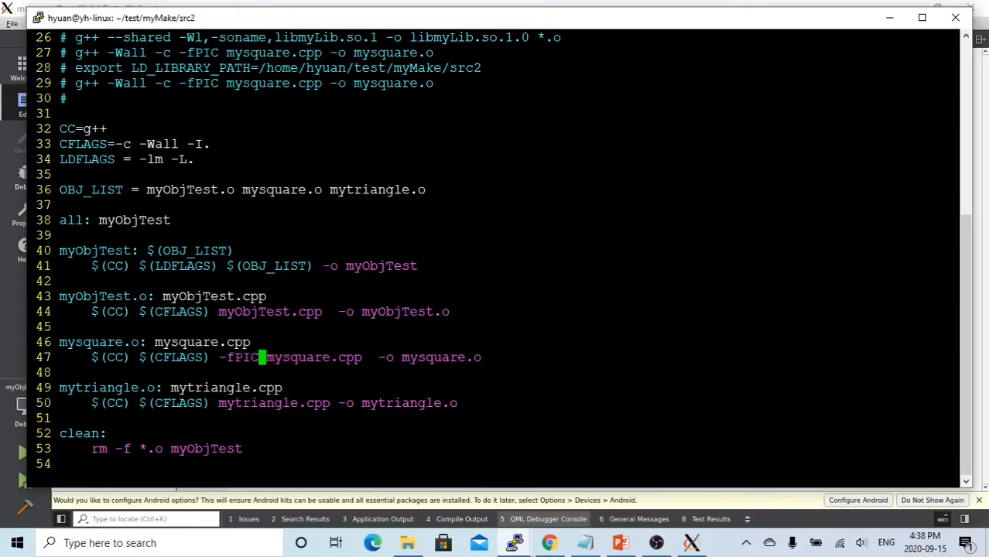
{"action": "left_click", "coordinate": [220, 403]}
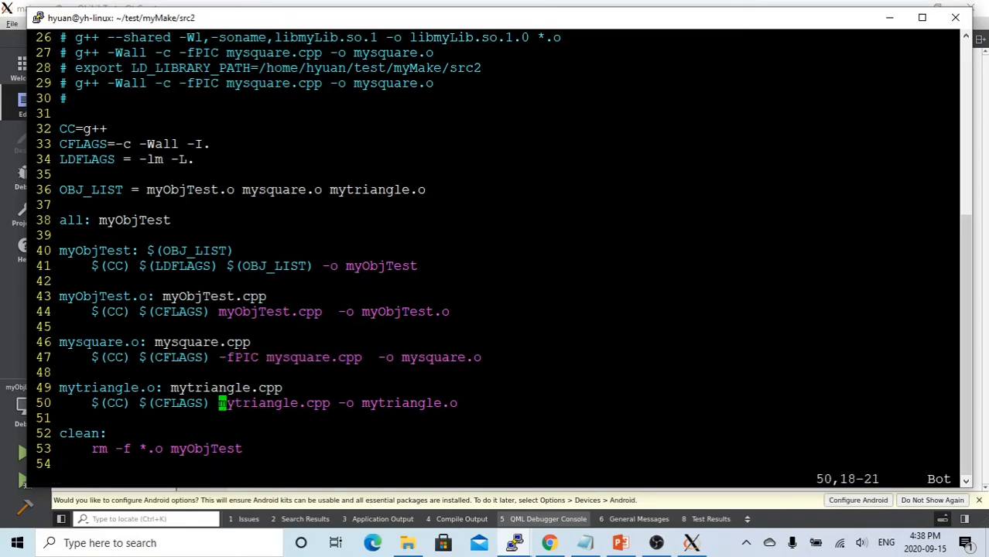
{"action": "type", "text": "-fPIC"}
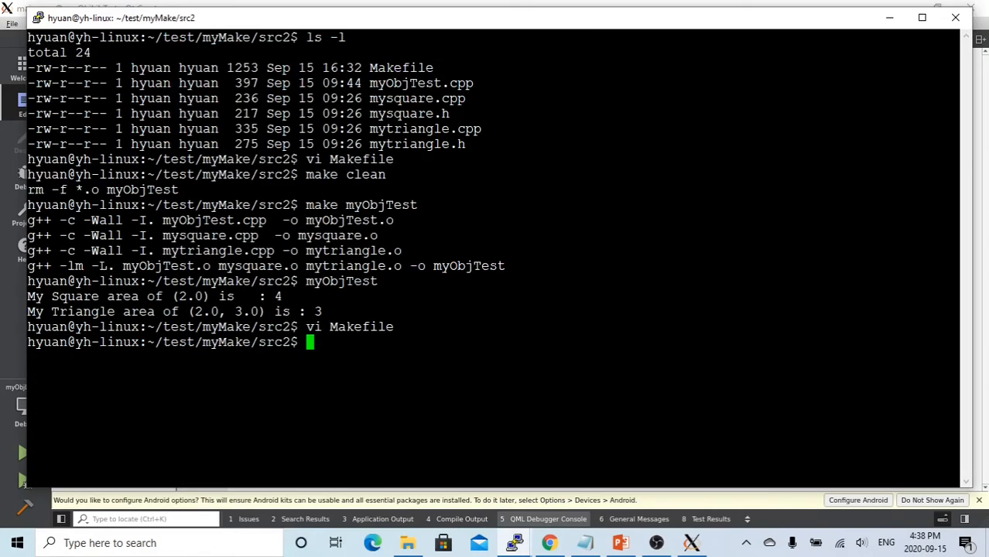
- Run make clean, list src2 with ls -l, and rebuild mysquare.o with -fPIC
{"action": "type", "text": "make clean"}
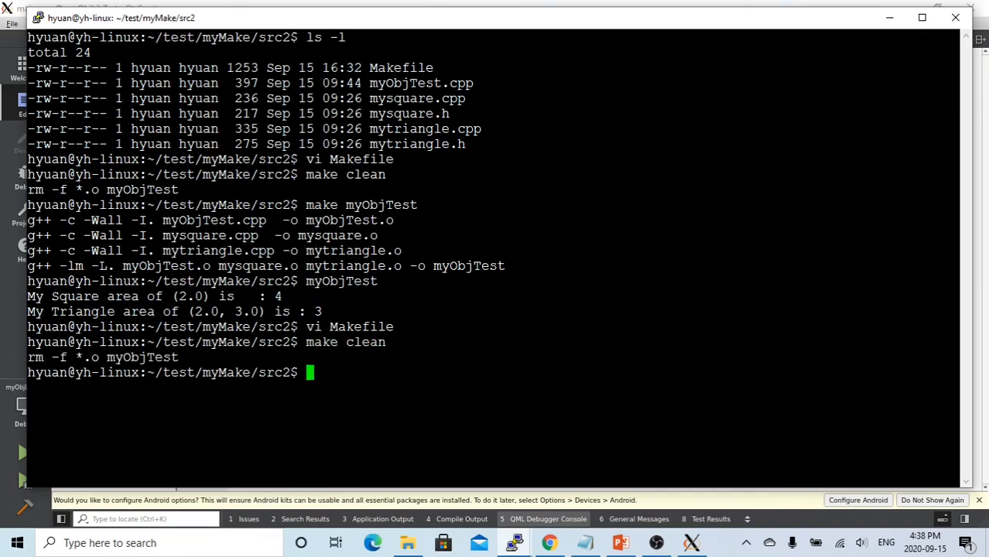
{"action": "type", "text": "ls"}
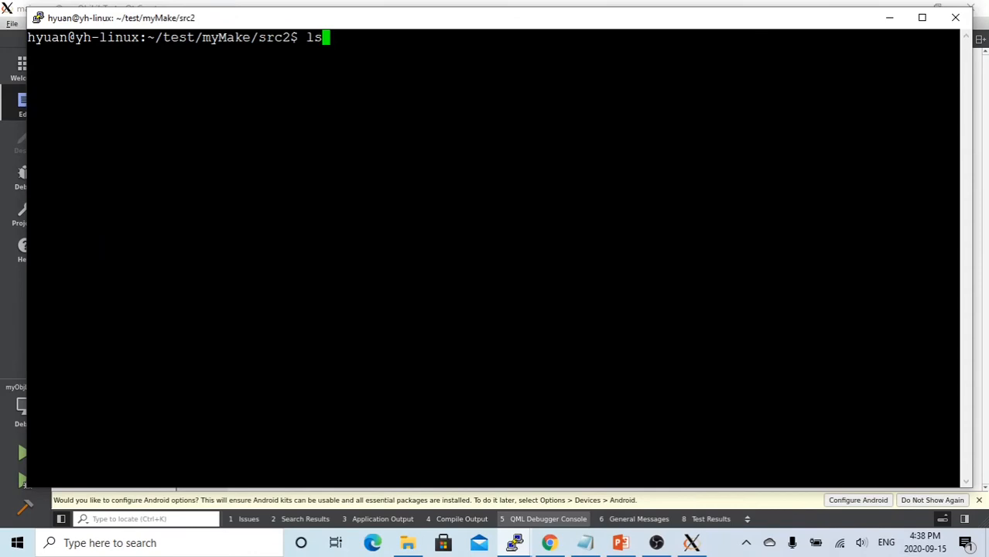
{"action": "type", "text": "-l"}
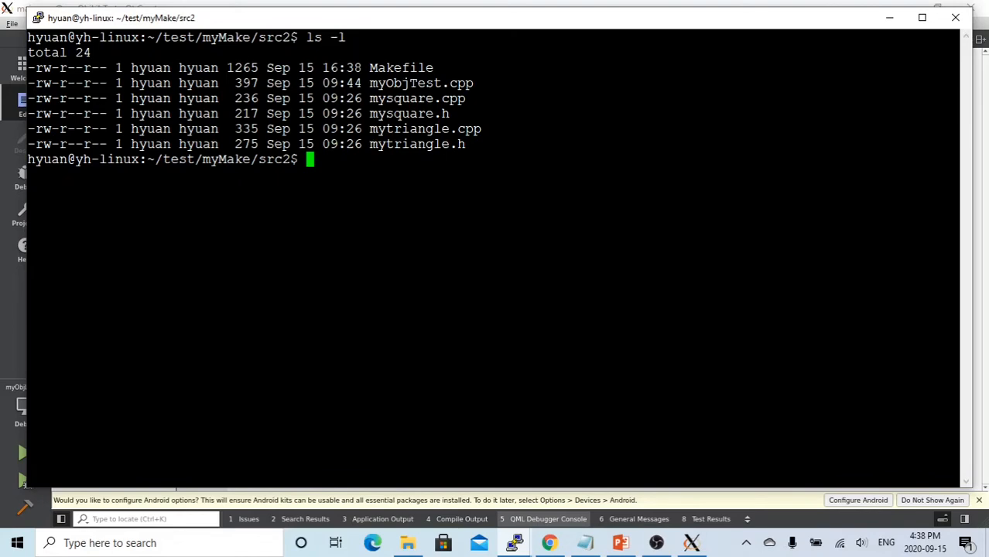
{"action": "type", "text": "make"}
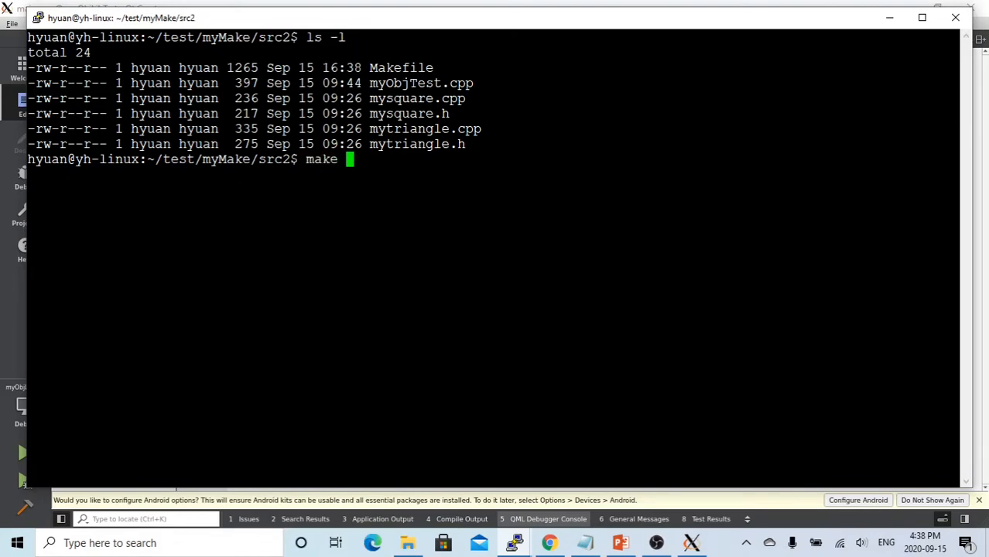
{"action": "double_click", "coordinate": [417, 99]}
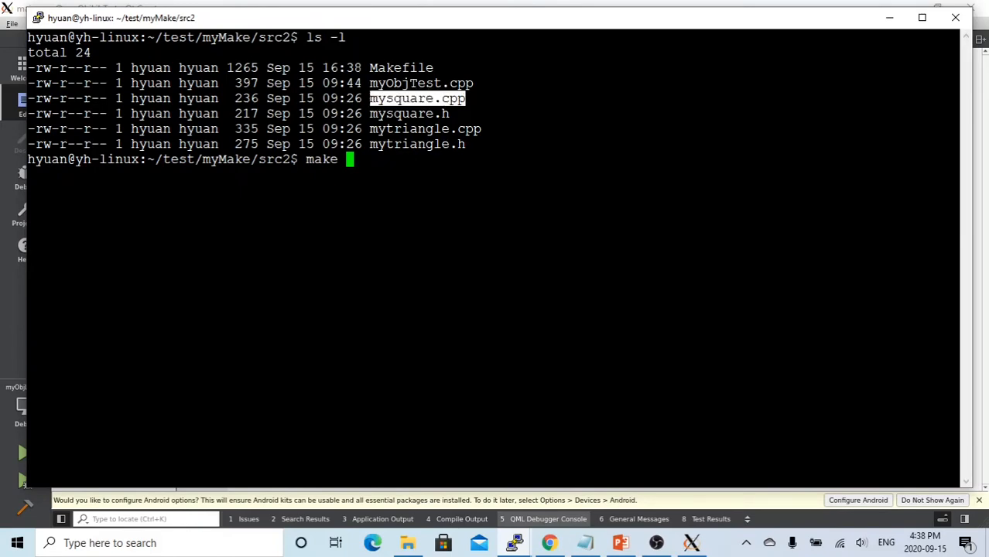
{"action": "type", "text": "mysquare.o"}
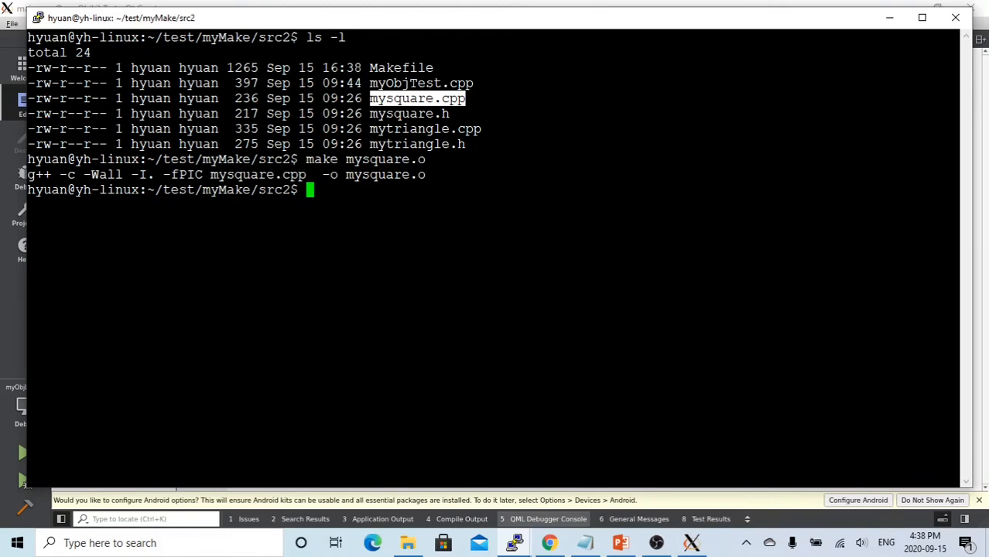
- Build mytriangle.o with make and list both .o files with ls -l *.o
{"action": "type", "text": "make mytriangle."}
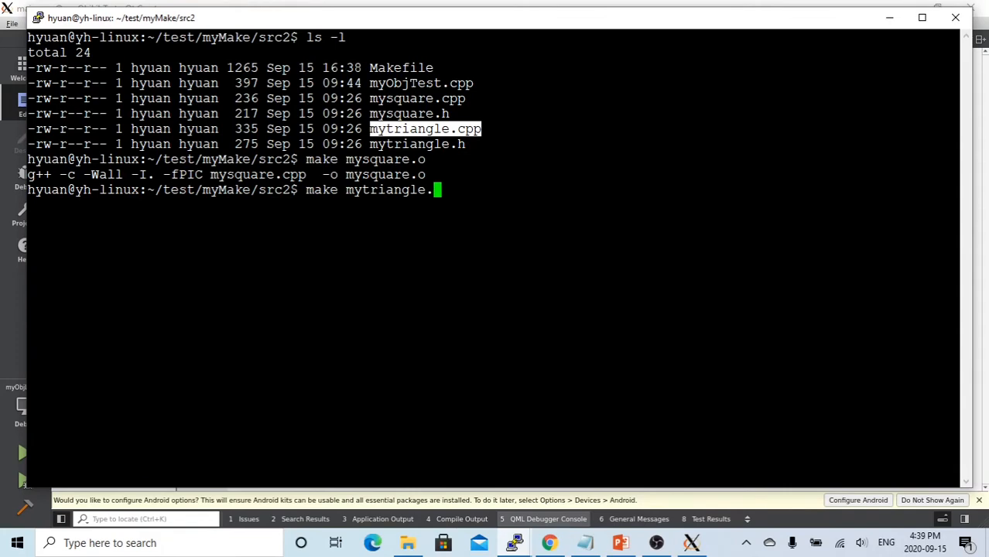
{"action": "key", "text": "Return"}
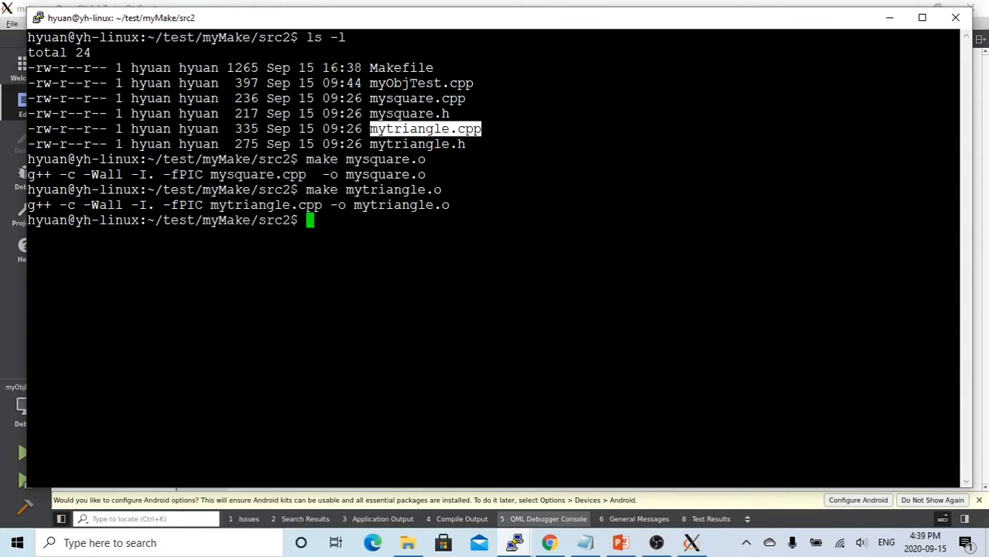
{"action": "type", "text": "ls -l *.o"}
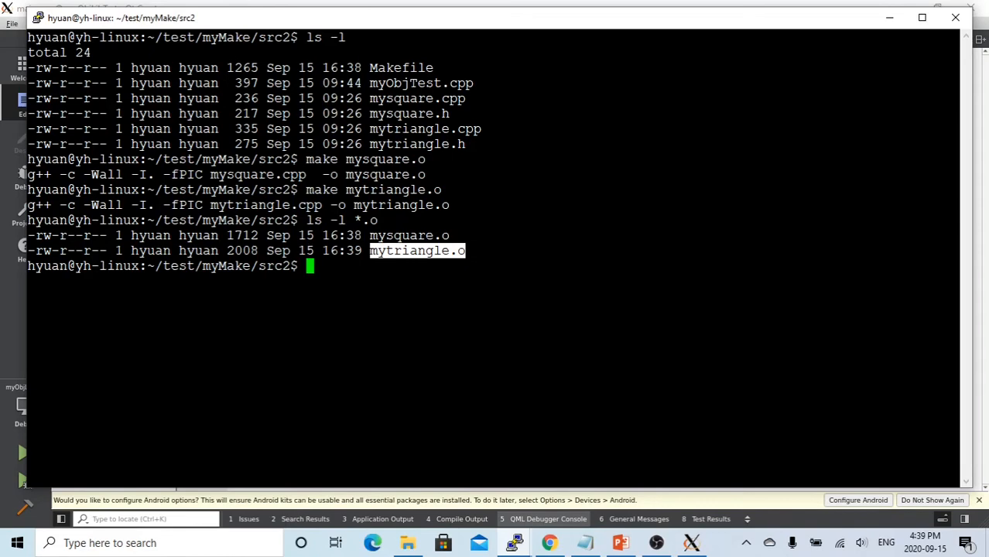
{"action": "type", "text": "li"}
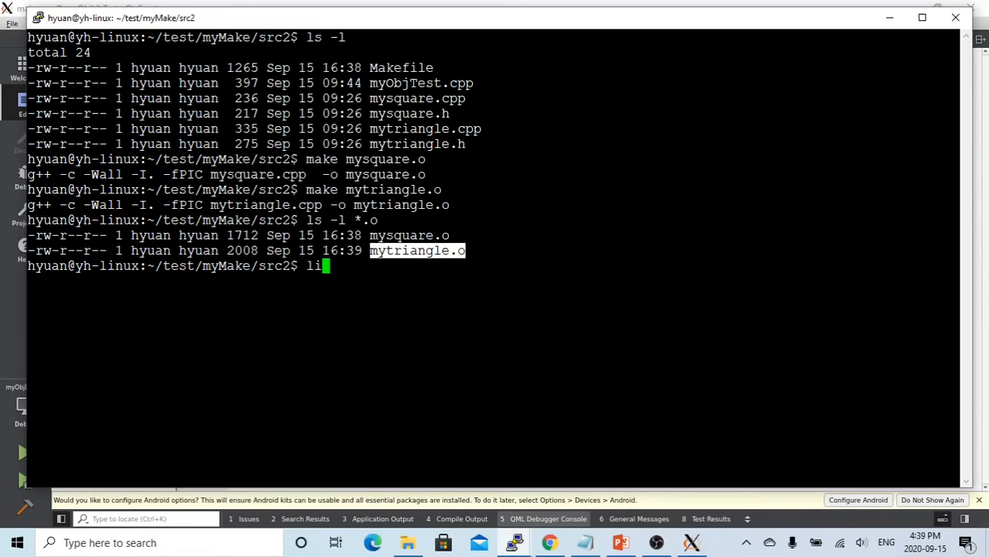
{"action": "type", "text": "b"}
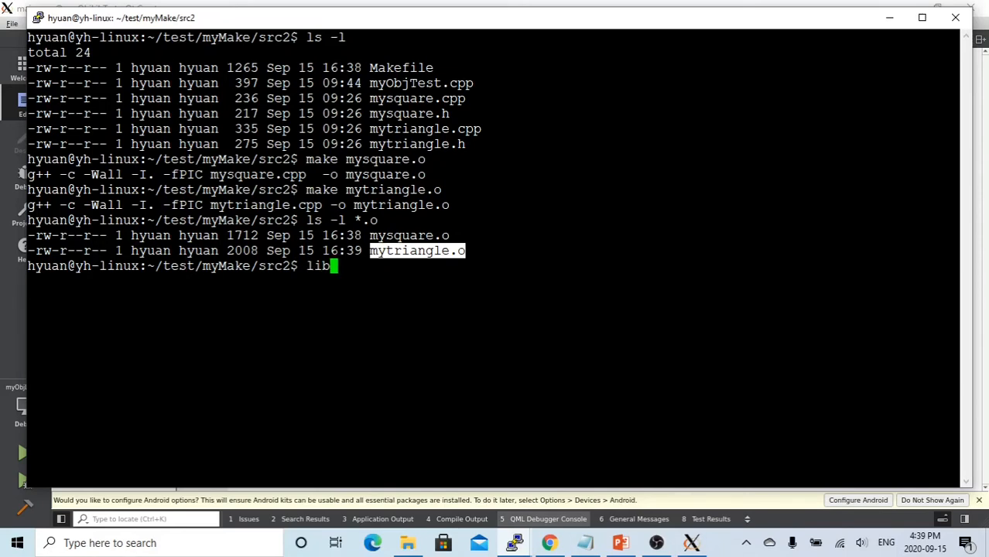
{"action": "type", "text": "{"}
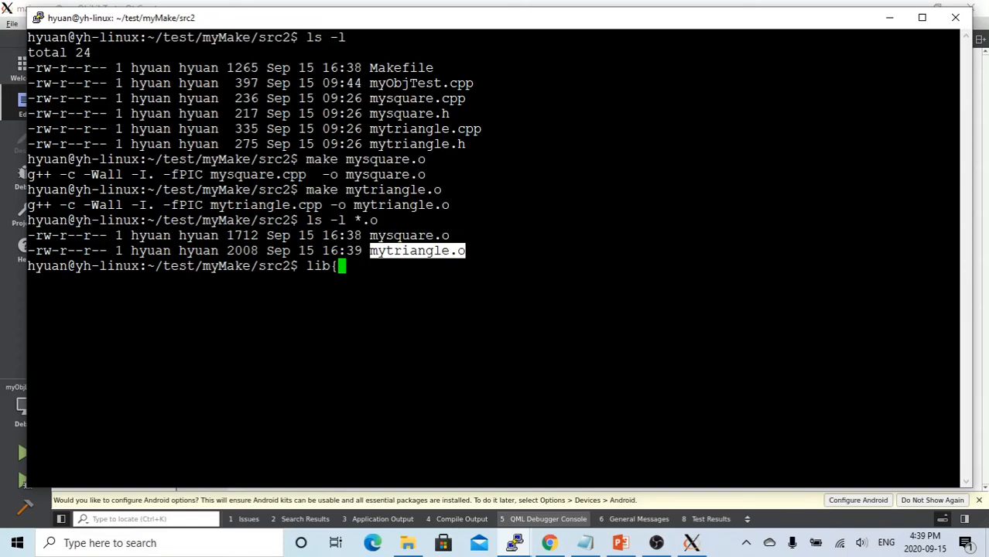
{"action": "type", "text": "file"}
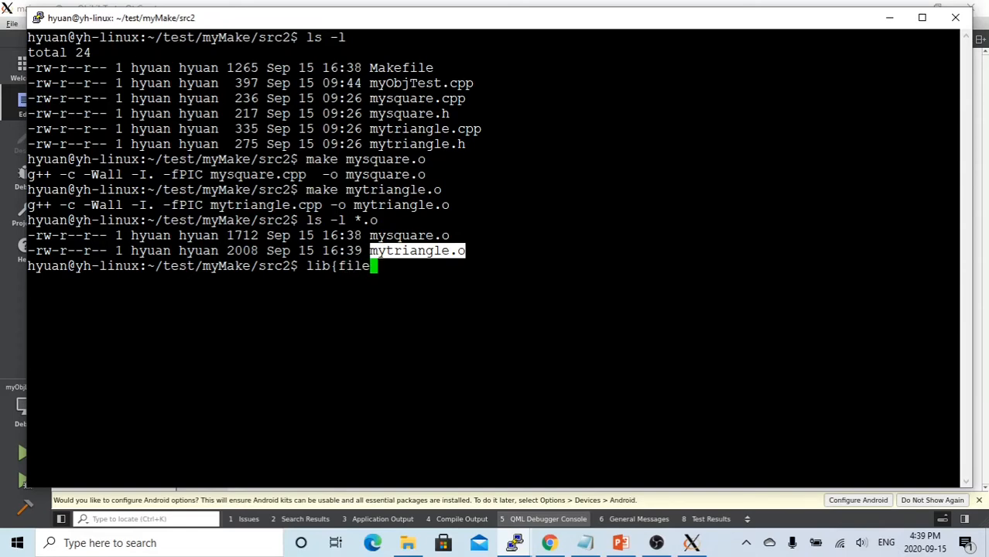
{"action": "type", "text": "}"}
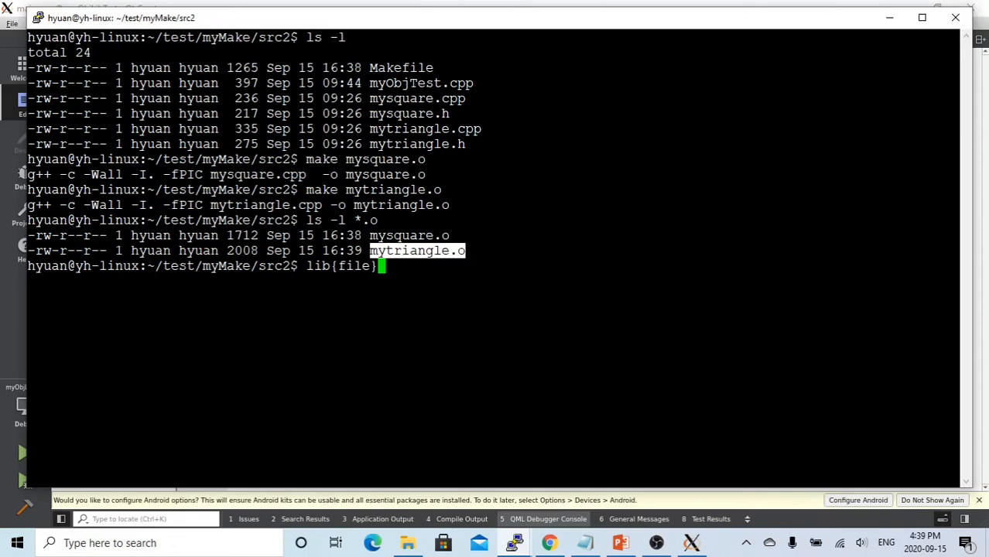
{"action": "type", "text": ".so"}
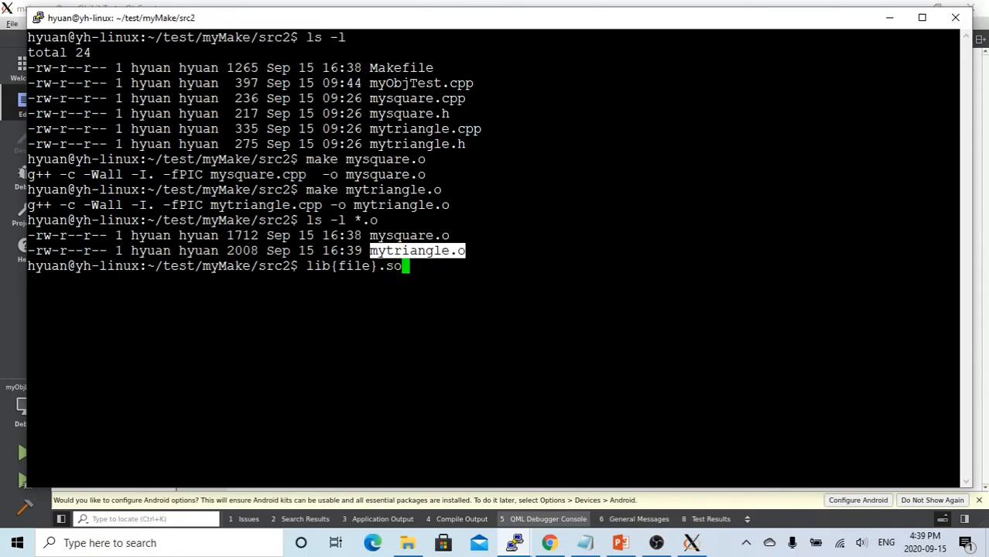
{"action": "type", "text": "."}
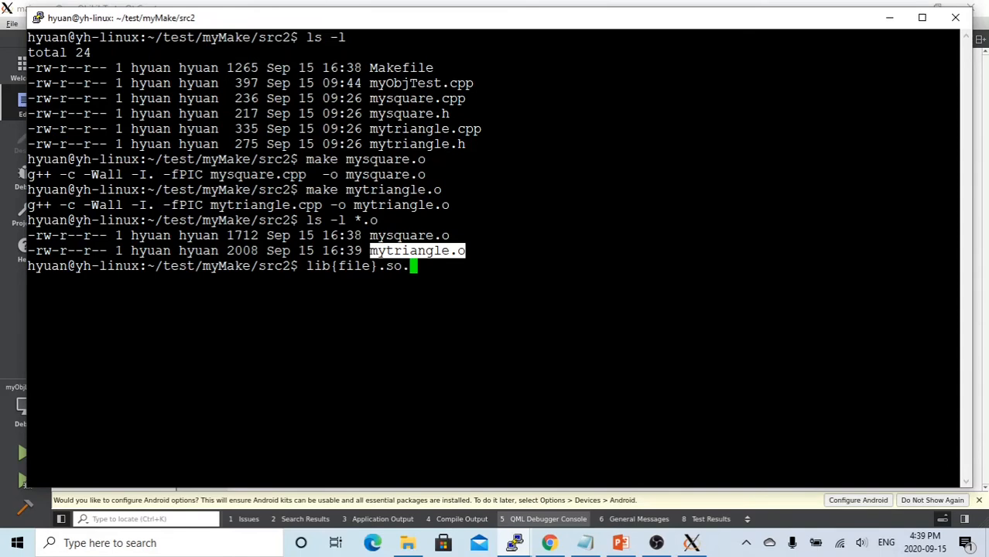
{"action": "type", "text": "1.1"}
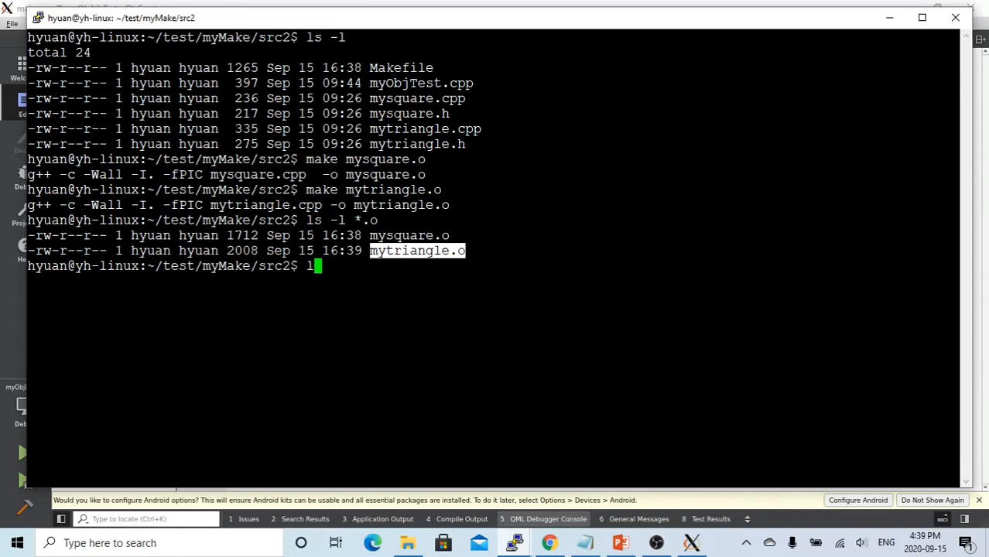
{"action": "key", "text": "Backspace"}
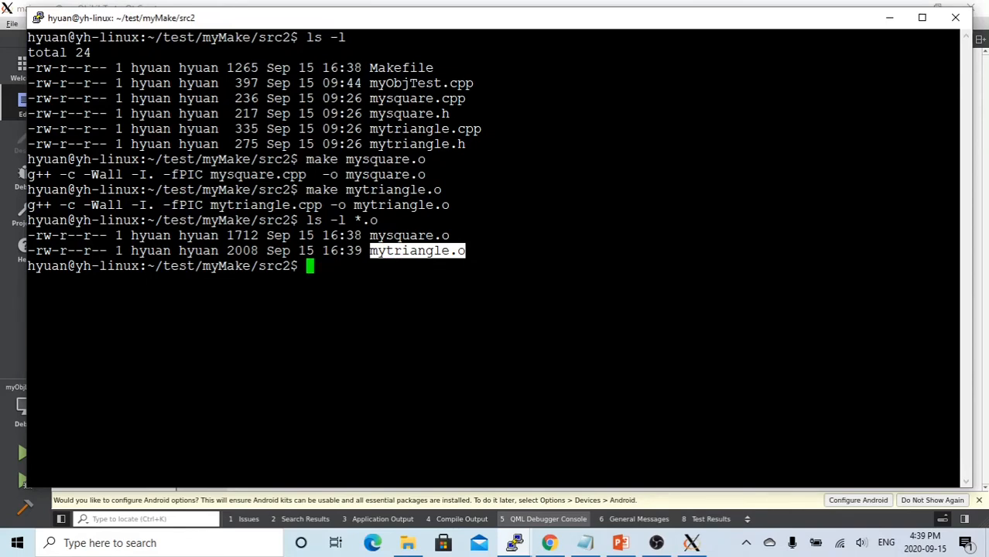
- Run g++ --share -Wl,-soname,libmyLib.so.1 -o libmyLib.so.1.0 *.o to build the shared library
{"action": "type", "text": "g++ --share"}
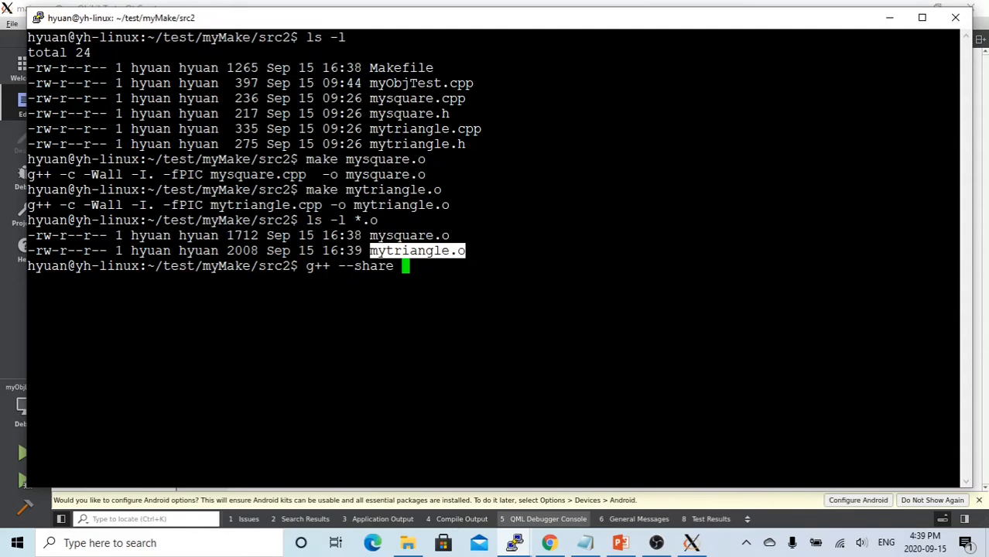
{"action": "type", "text": "-"}
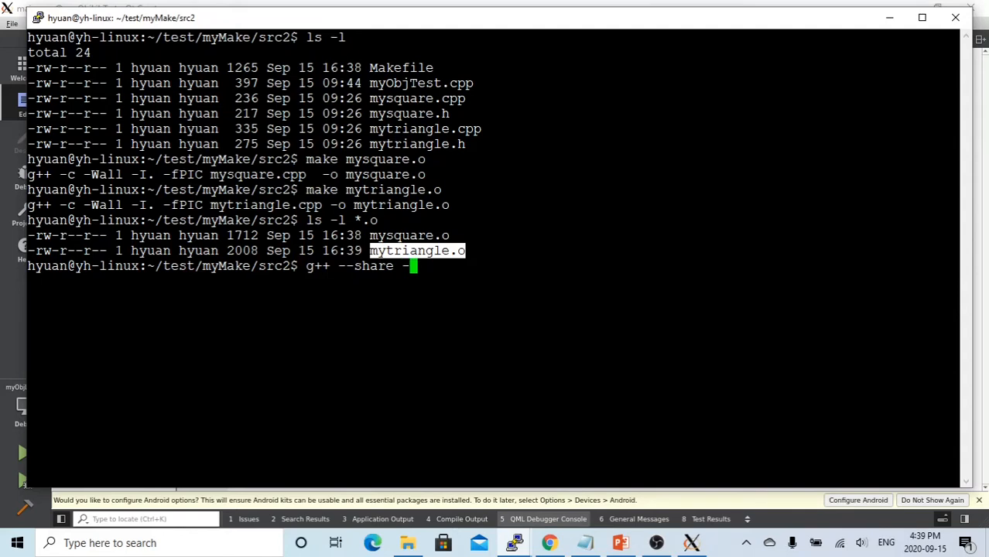
{"action": "type", "text": "l"}
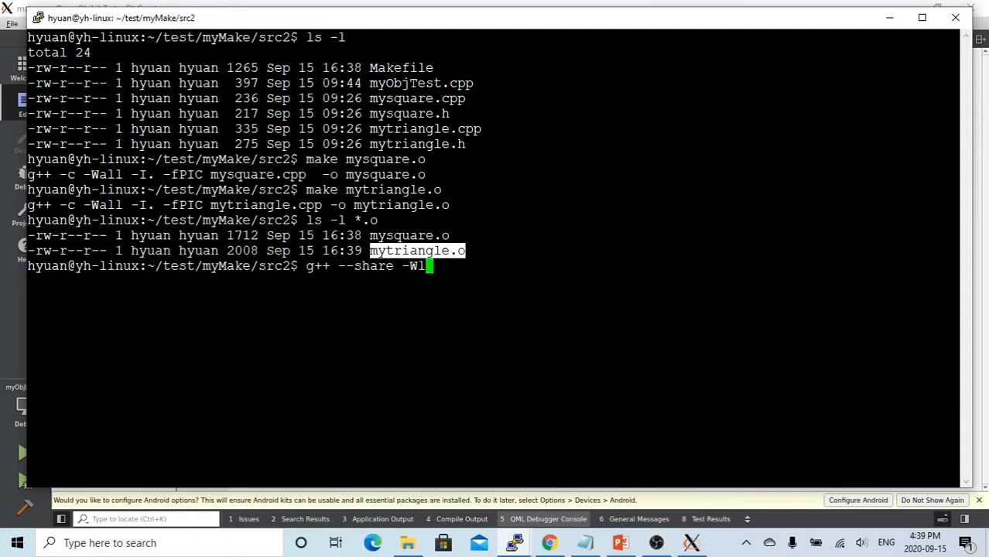
{"action": "type", "text": ",-"}
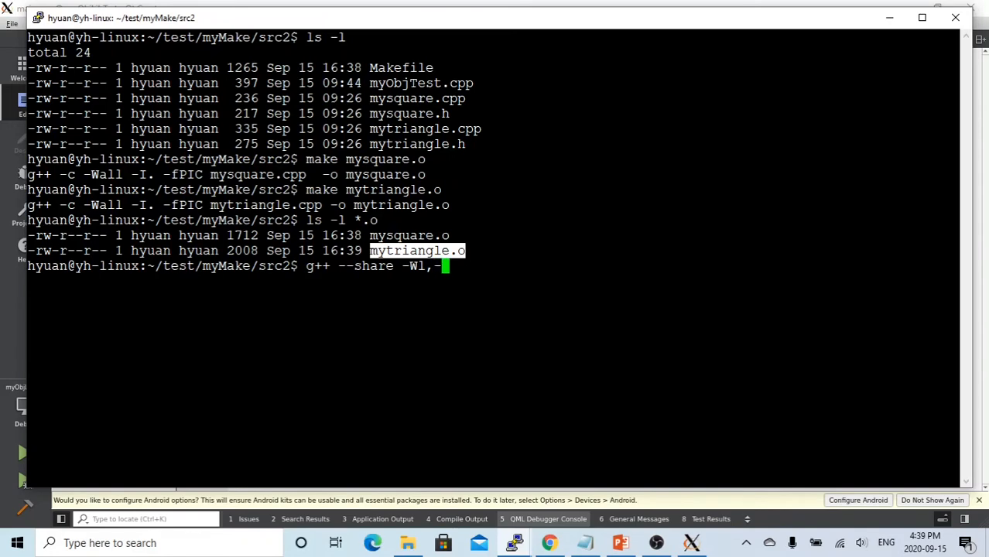
{"action": "type", "text": "soname"}
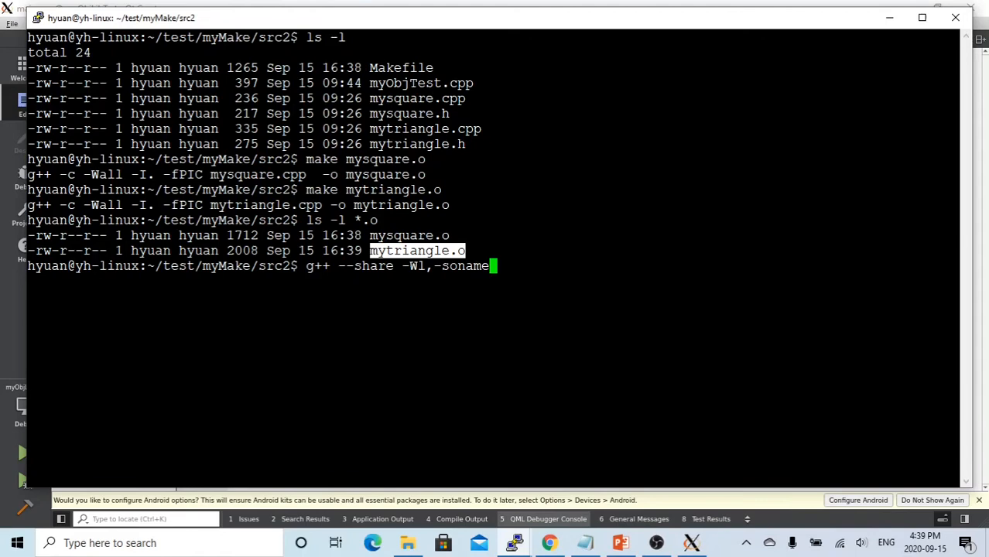
{"action": "type", "text": "lib"}
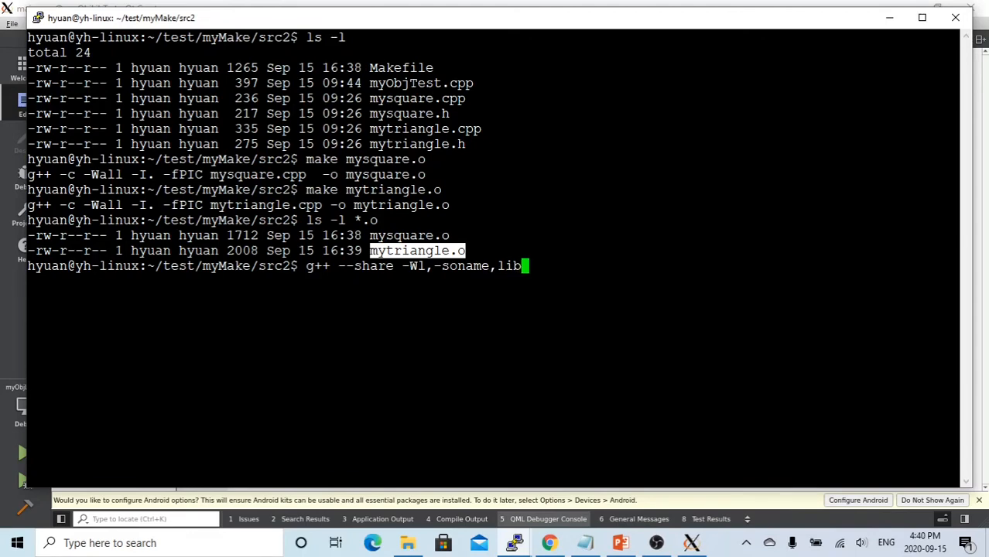
{"action": "type", "text": "m"}
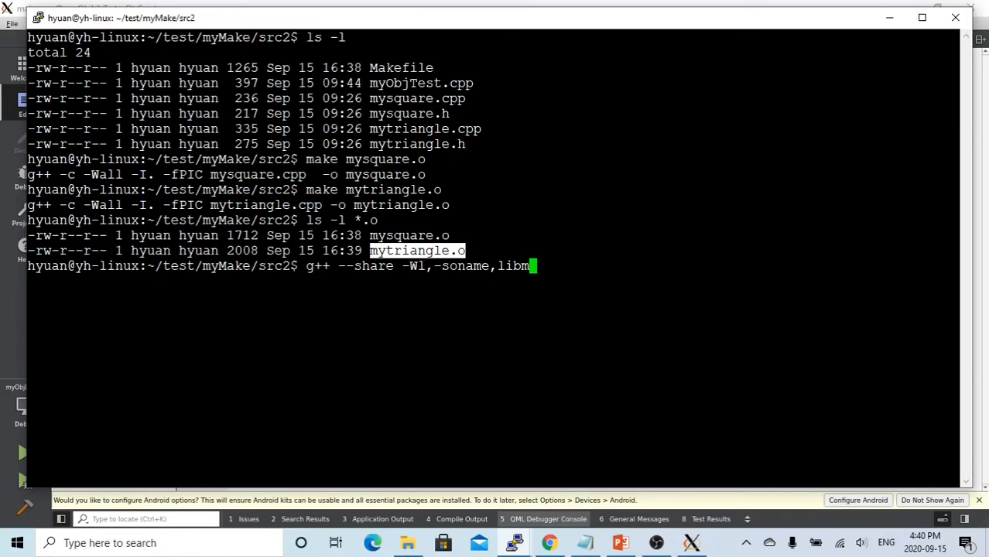
{"action": "type", "text": "yLib"}
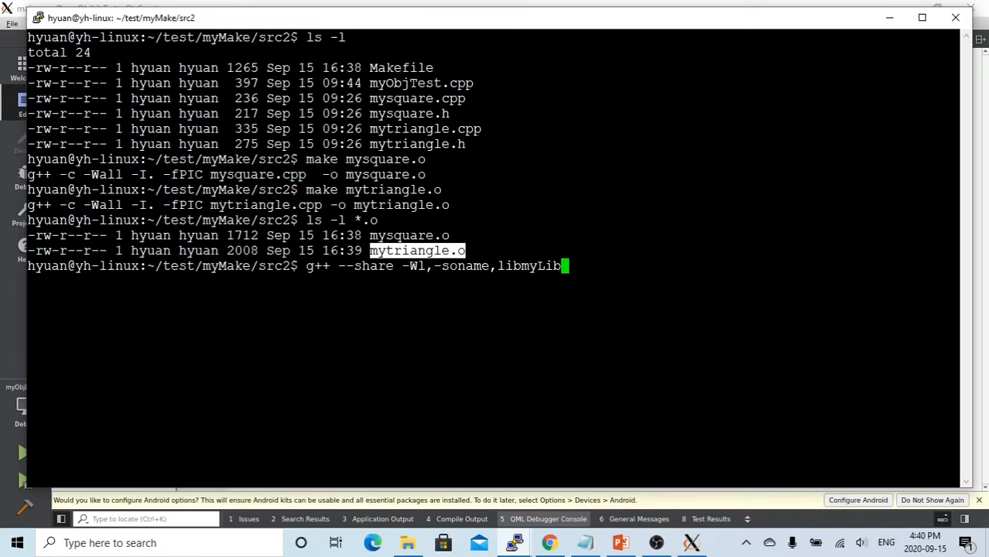
{"action": "type", "text": ".so"}
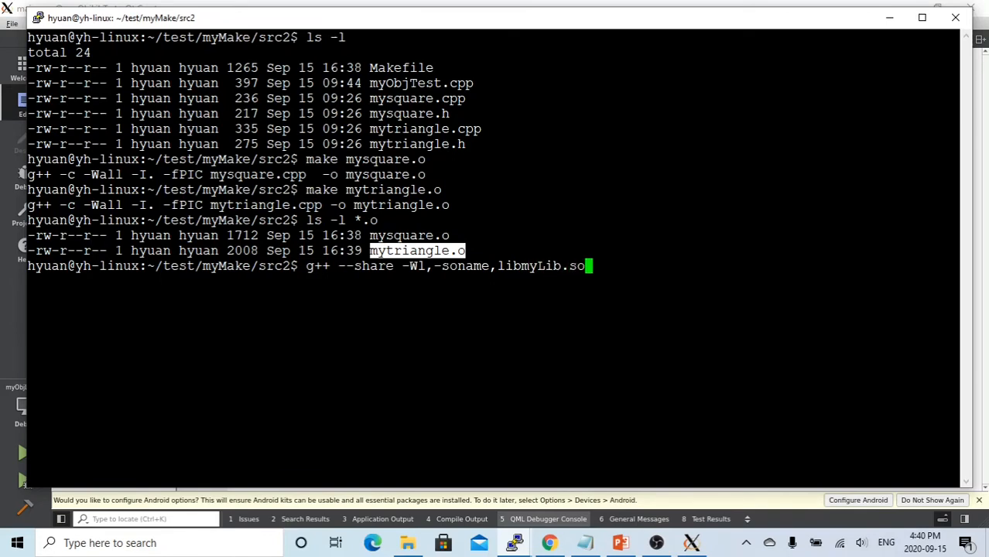
{"action": "type", "text": ".1"}
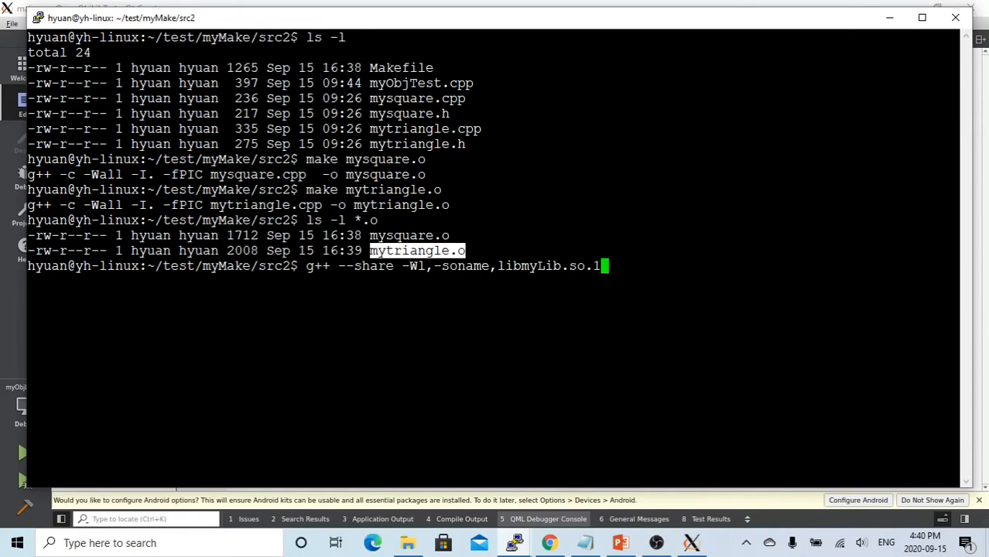
{"action": "type", "text": "-o"}
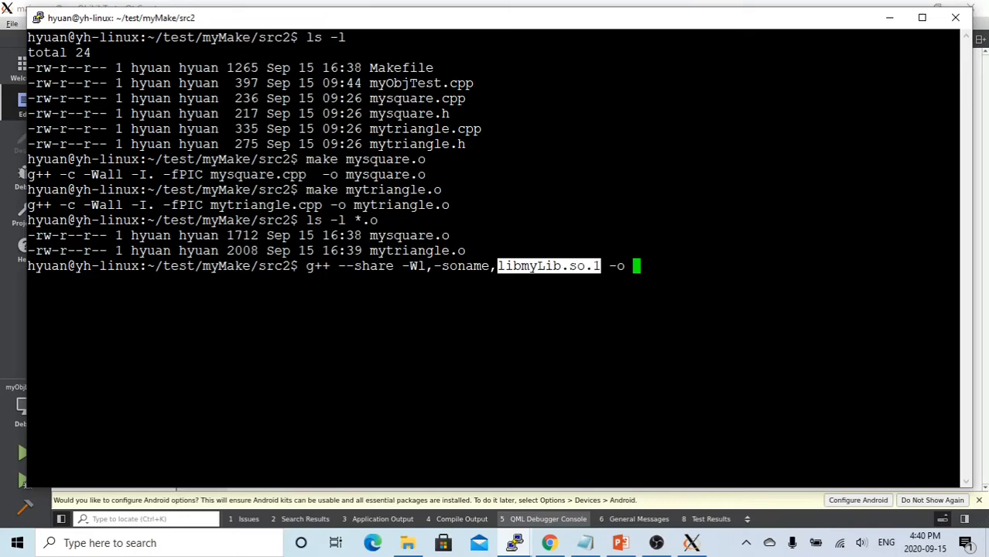
{"action": "type", "text": "libmyLib.so.1.0 *."}
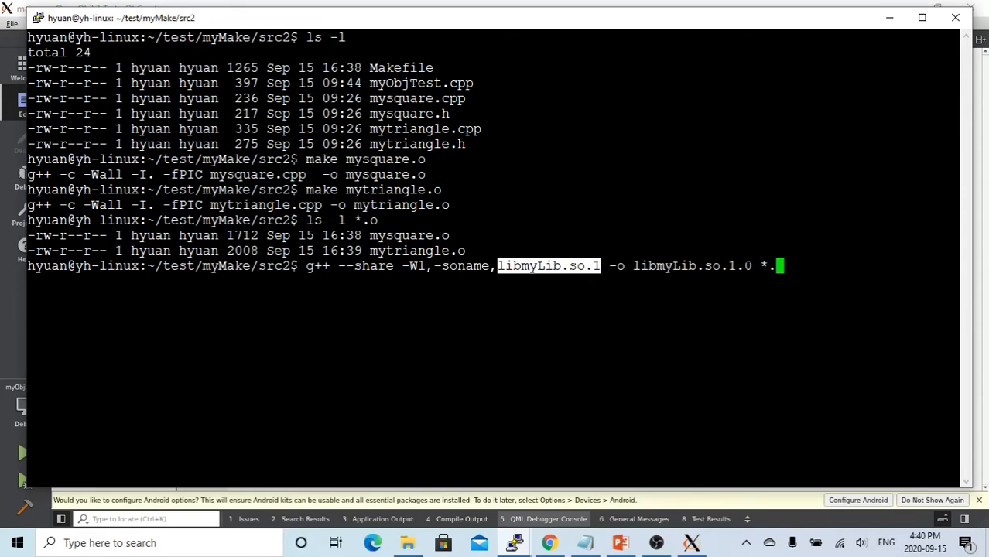
{"action": "type", "text": "o"}
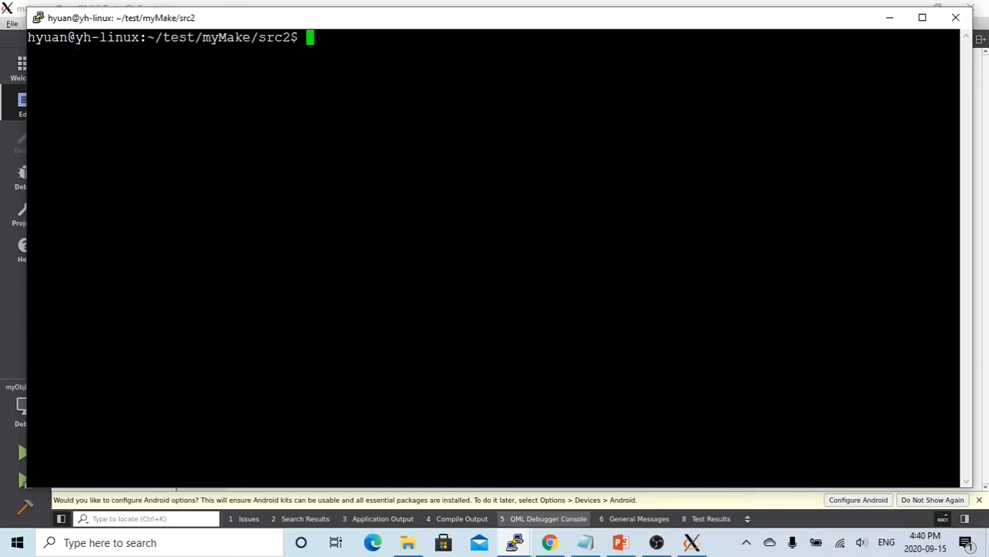
- List src2 with ls -ltr showing libmyLib.so.1.0 and confirm the folder with pwd
{"action": "type", "text": "ls -ltr"}
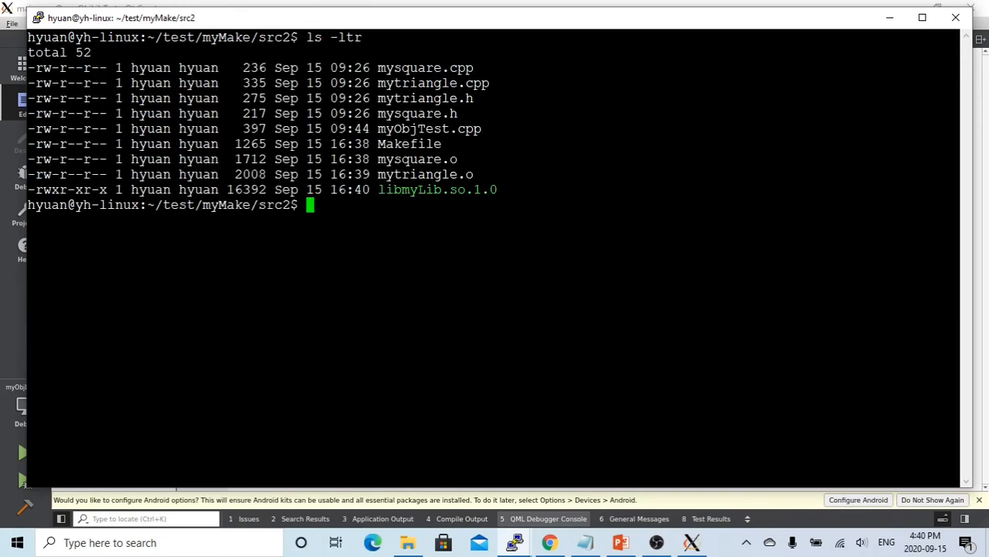
{"action": "double_click", "coordinate": [437, 189]}
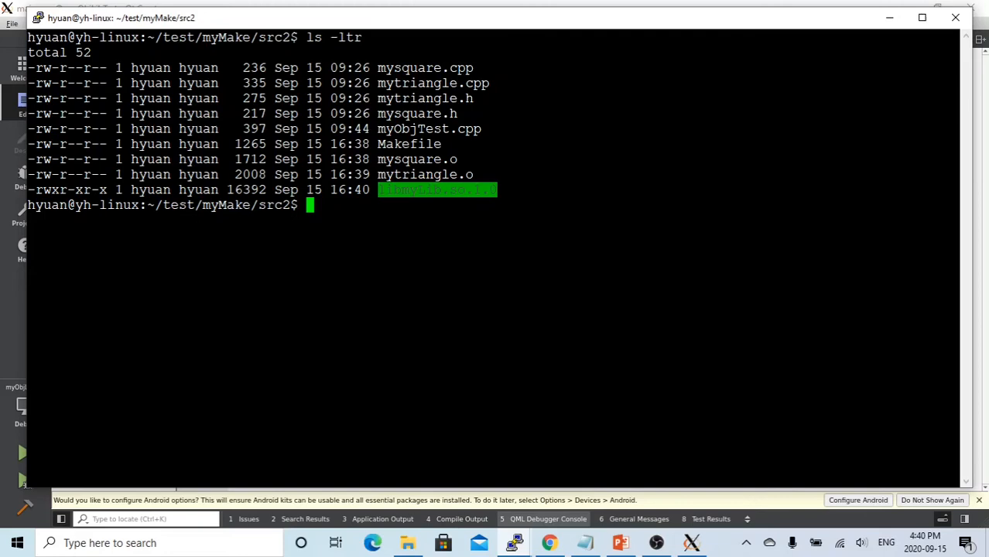
{"action": "type", "text": "pwd"}
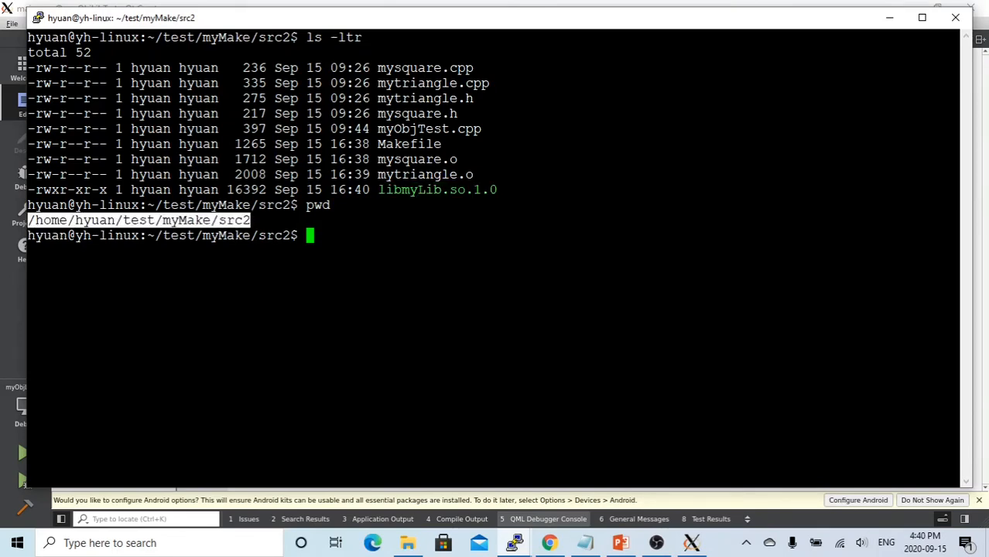
- Echo $LD_LIBRARY_PATH showing /home/hyuan/test/myMake/src2
{"action": "type", "text": "echo"}
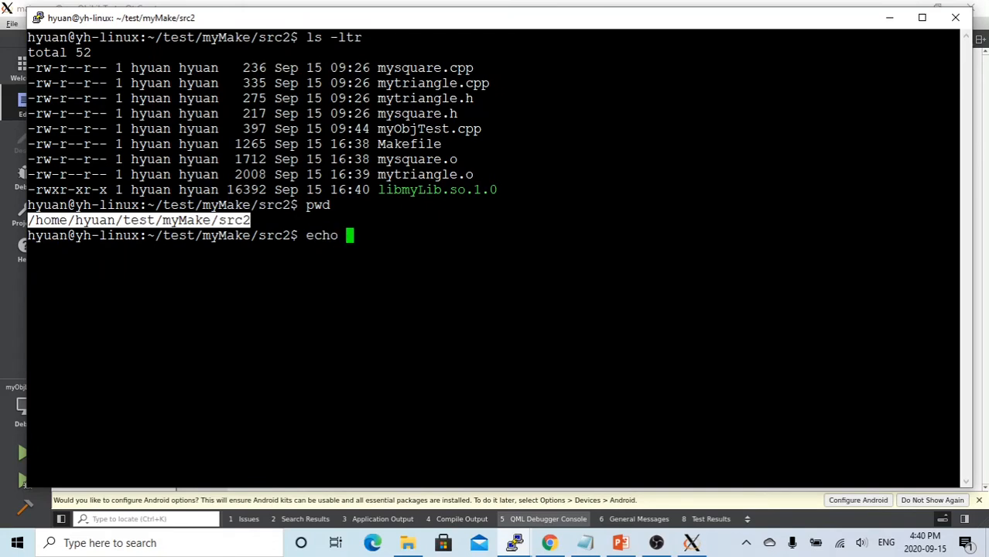
{"action": "type", "text": "$"}
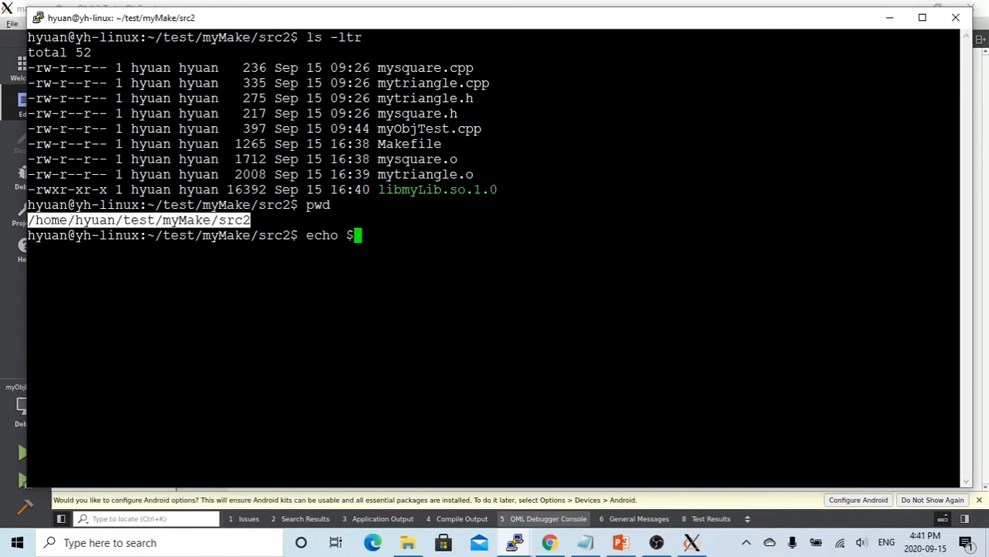
{"action": "type", "text": "LD"}
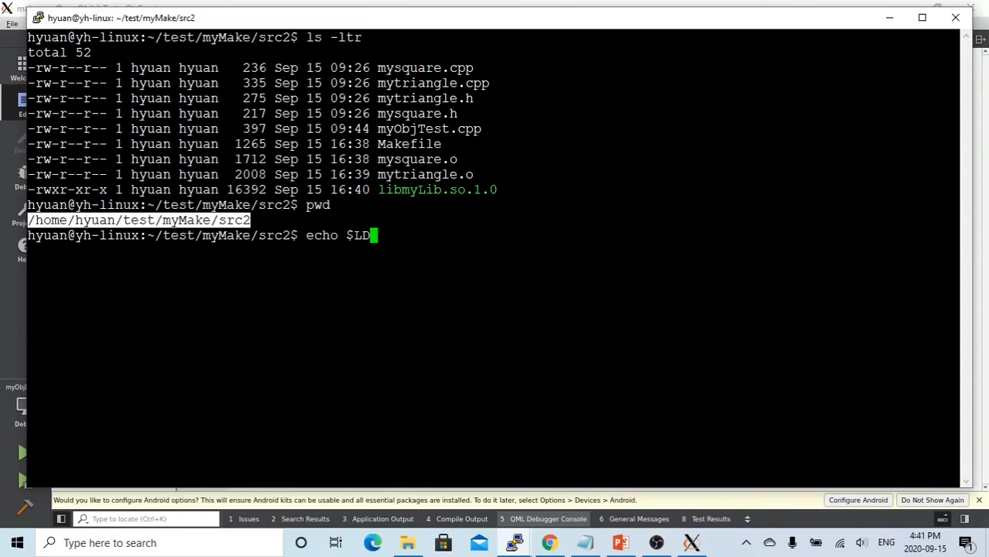
{"action": "type", "text": "_LIBRARY_"}
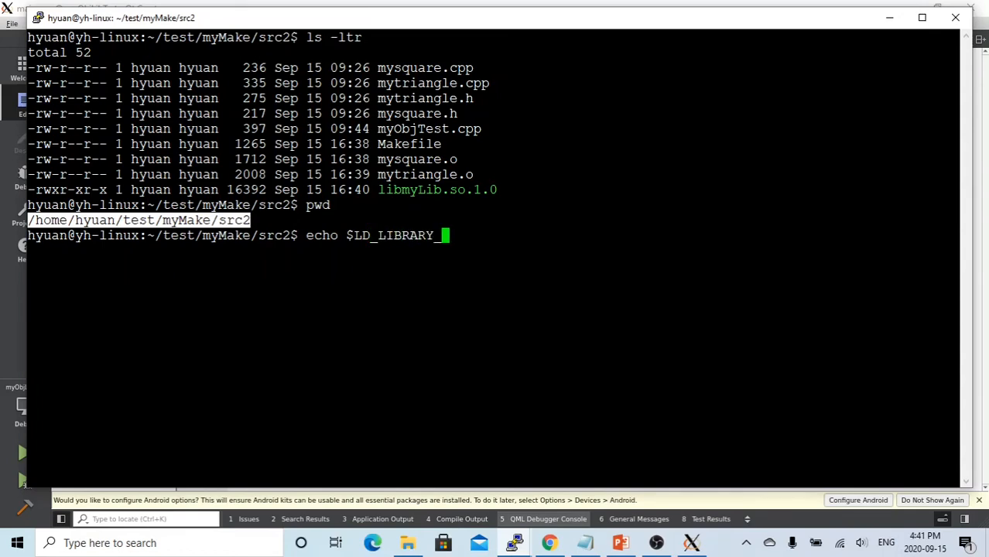
{"action": "type", "text": "PATH"}
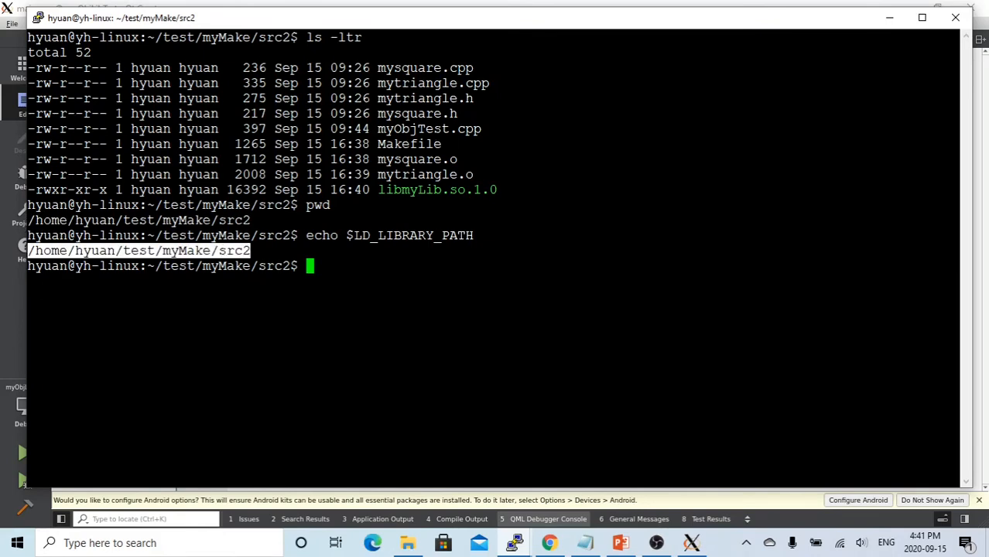
{"action": "type", "text": "l"}
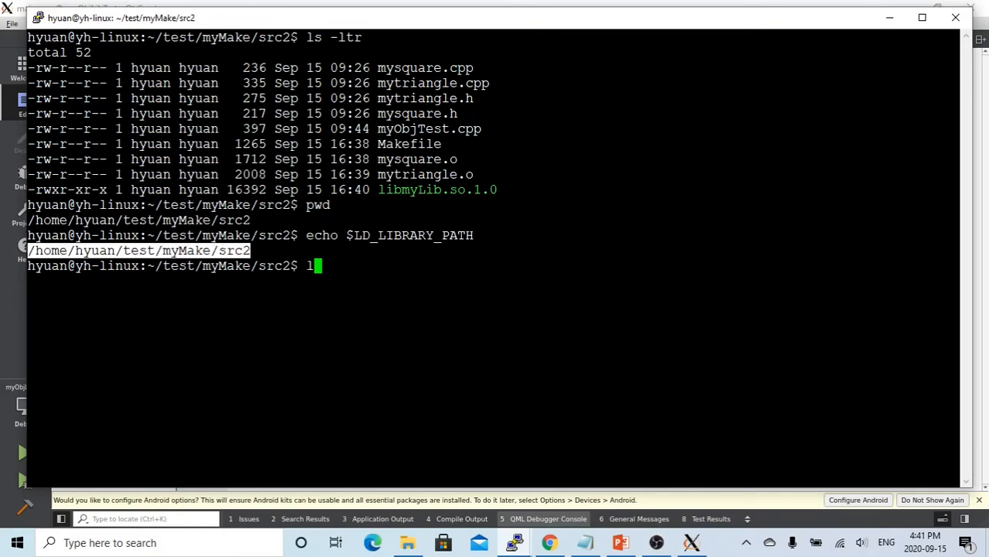
- Create symlink libmyLib.so.1 to libmyLib.so.1.0 with ln -sf
{"action": "type", "text": "n -s"}
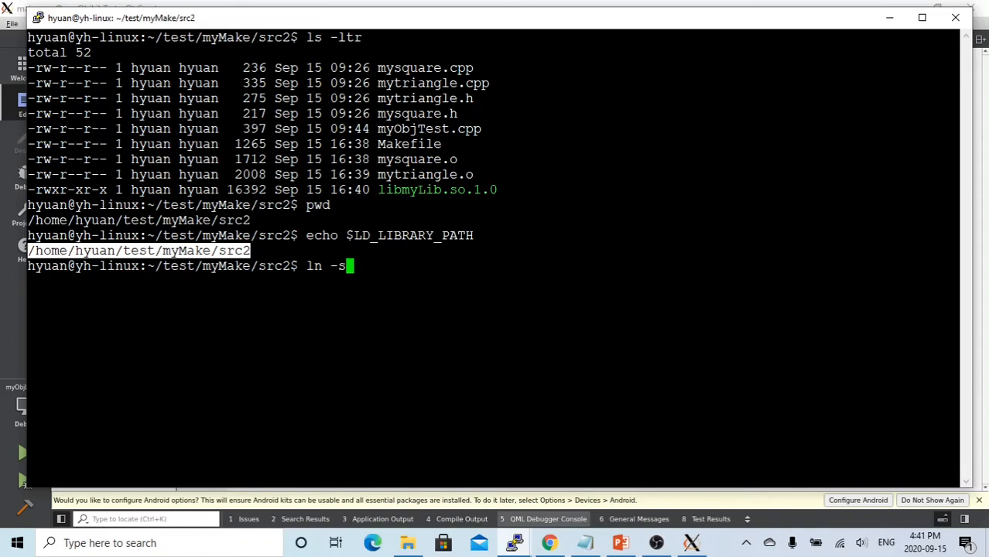
{"action": "type", "text": "f"}
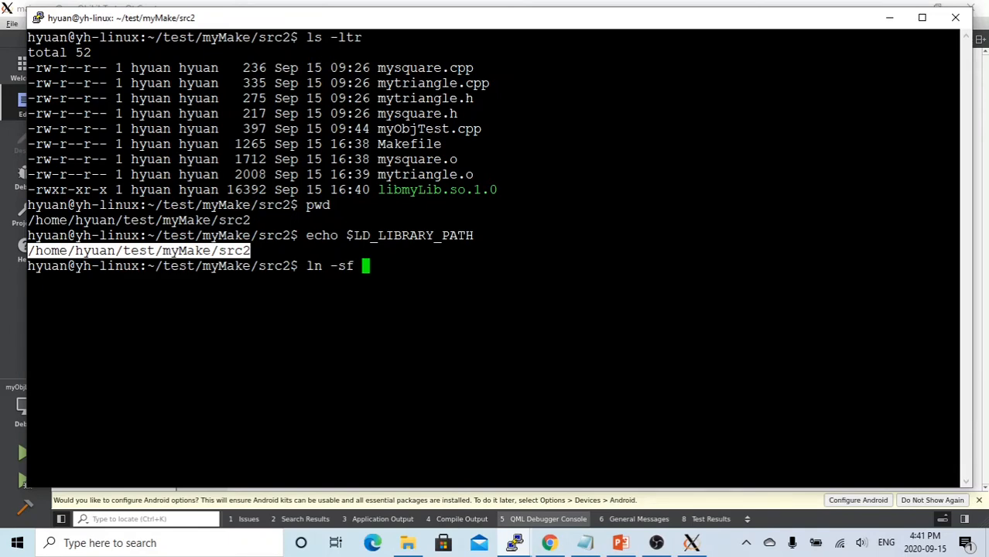
{"action": "type", "text": "libmyLib.so.1.0 libmyLib.so.1.0"}
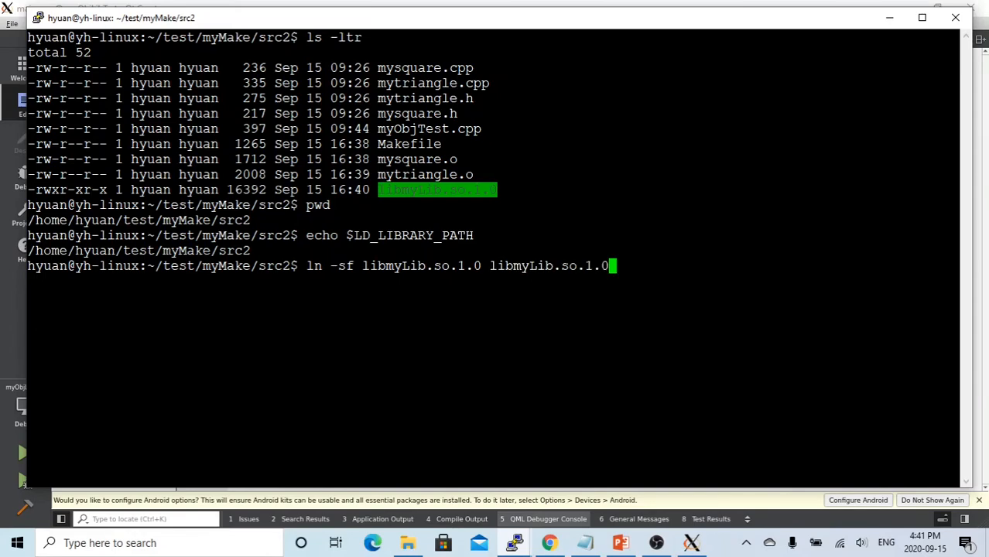
{"action": "key", "text": "BackSpace"}
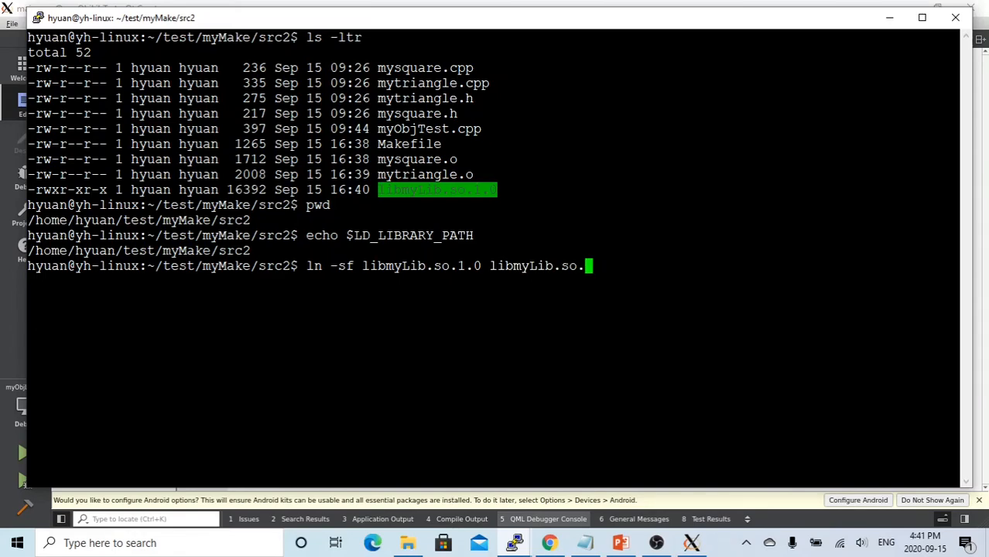
{"action": "type", "text": "1"}
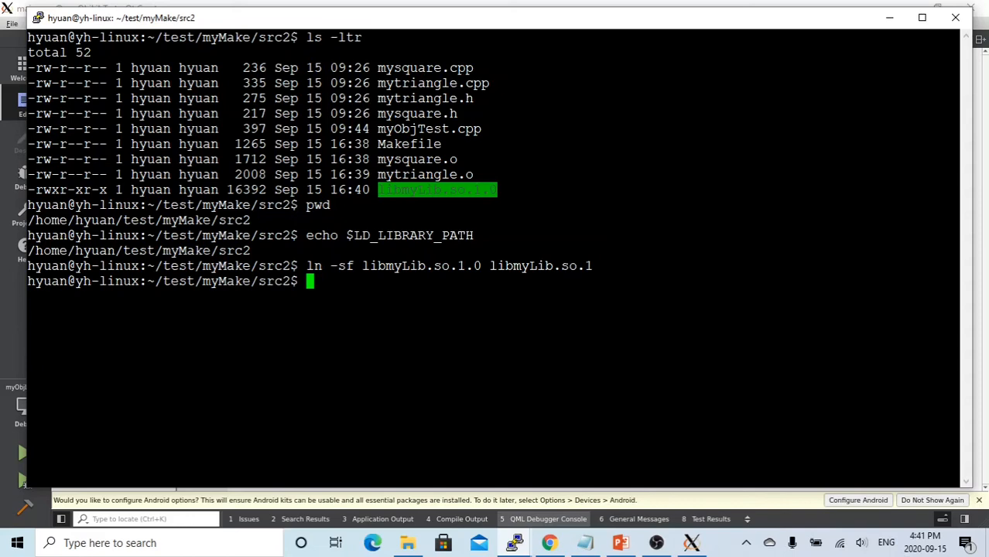
- Create symlink libmyLib.so to libmyLib.so.1.0 and confirm both links with ls -ltr
{"action": "type", "text": "ln"}
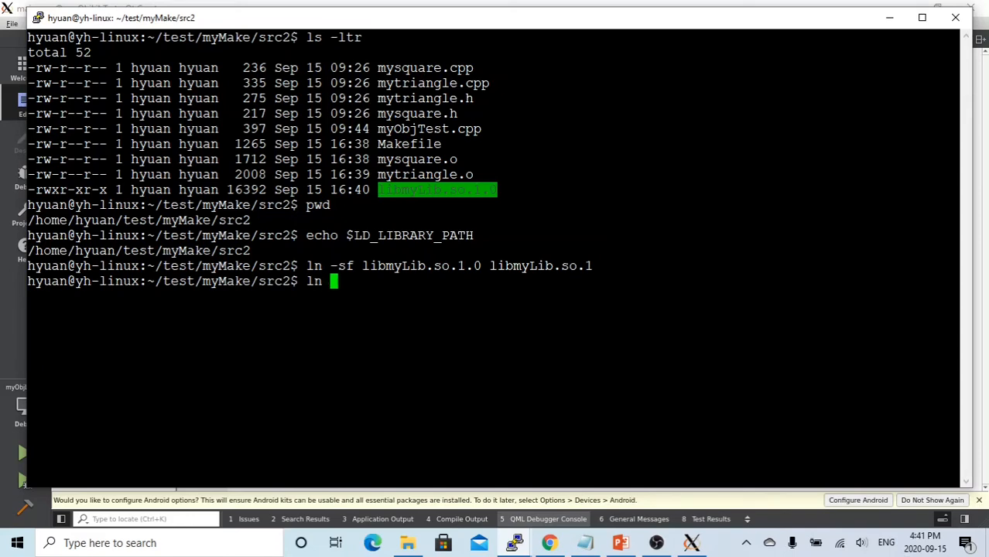
{"action": "type", "text": "-sf"}
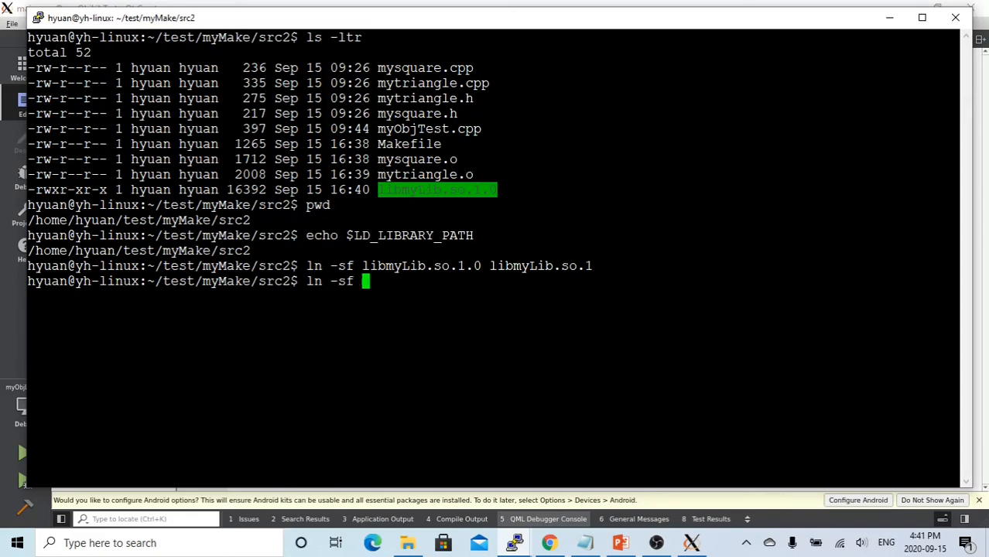
{"action": "type", "text": "libmyLib.so.1.0"}
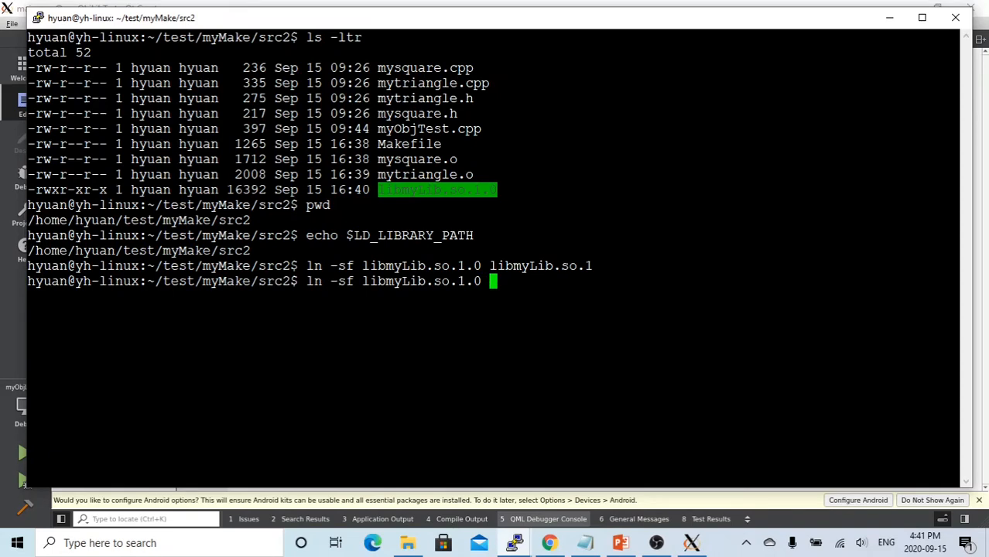
{"action": "type", "text": "libmyLib.so."}
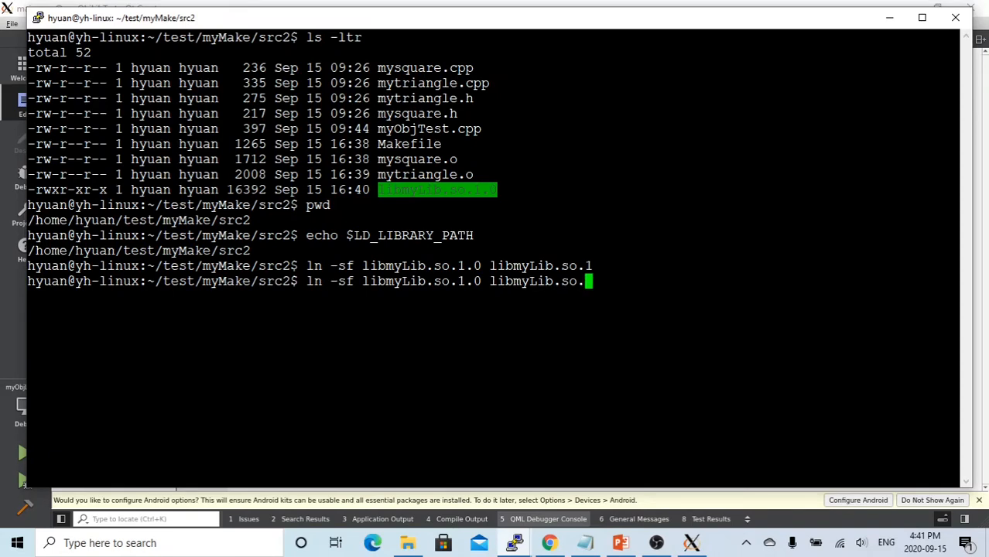
{"action": "key", "text": "Backspace"}
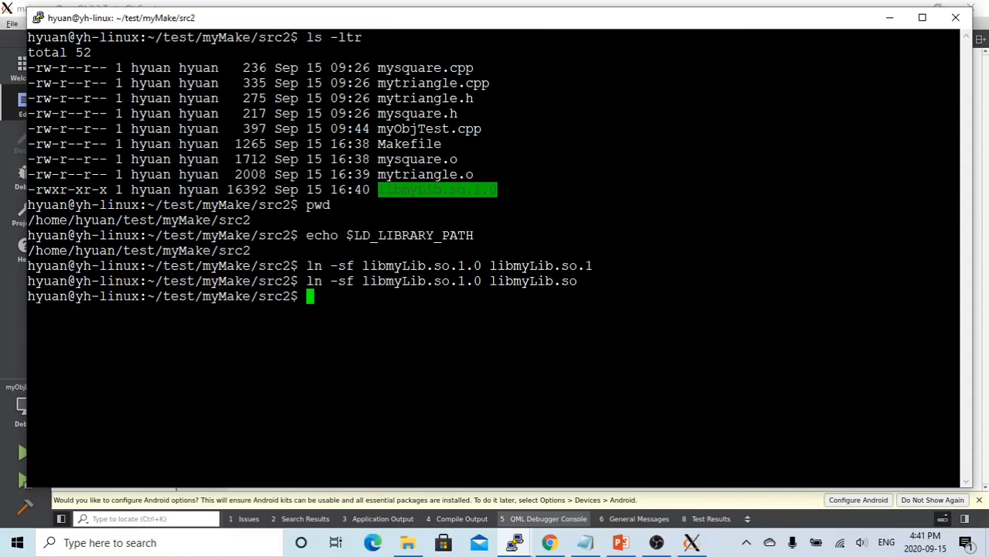
{"action": "type", "text": "ls -ltr"}
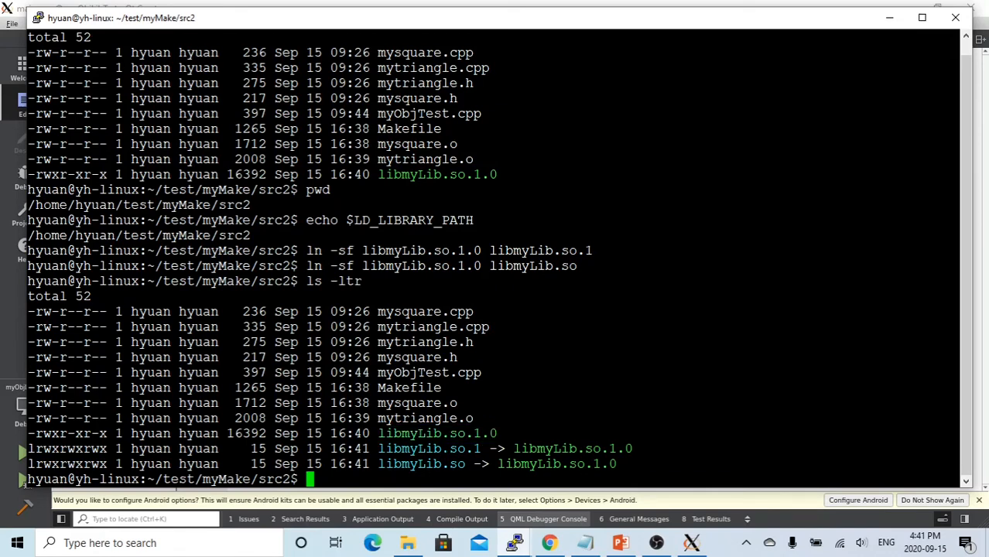
{"action": "type", "text": "ma"}
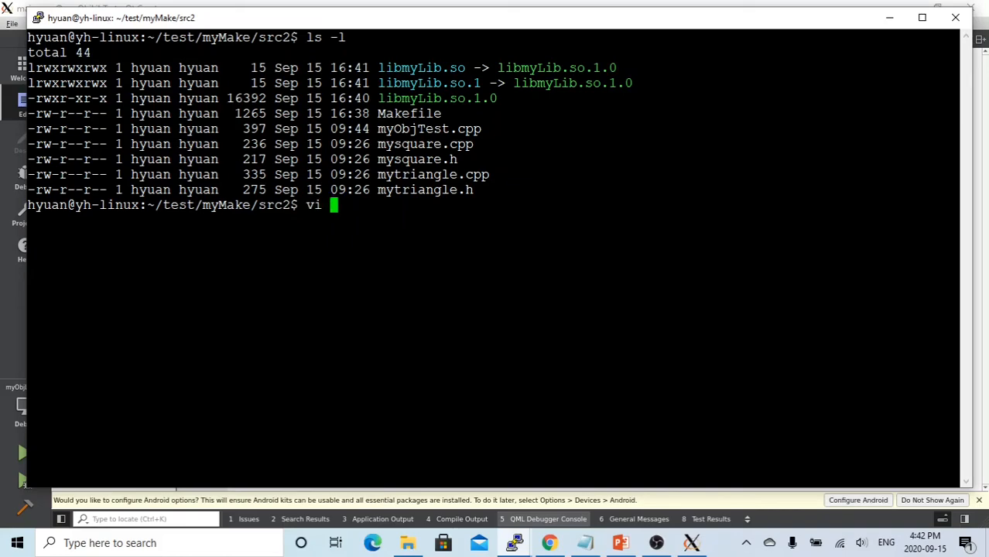
- Open the src2 Makefile in vi showing the shared-library command and LD_LIBRARY_PATH notes
{"action": "double_click", "coordinate": [408, 113]}
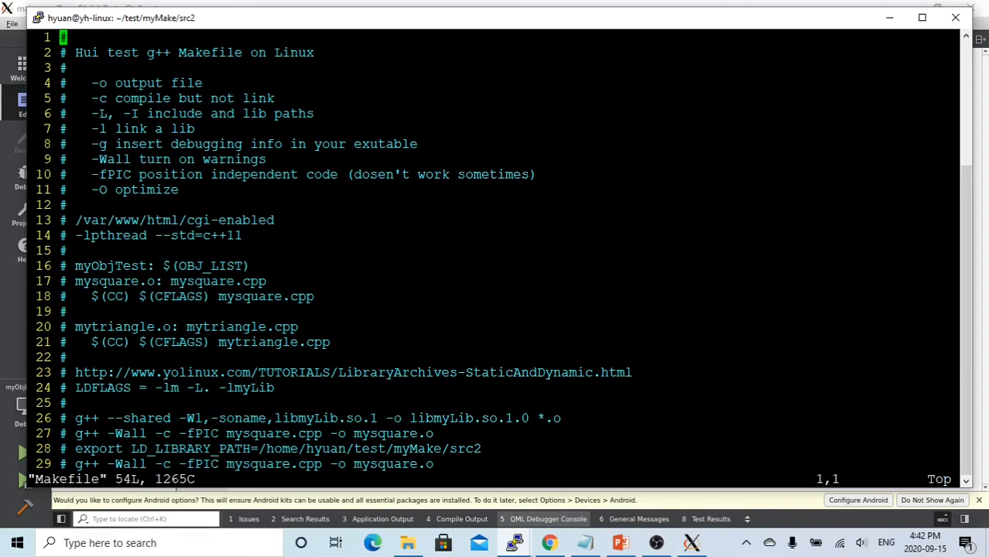
- Append -lmyLib to the Makefile's LDFLAGS line
{"action": "scroll", "scroll_direction": "down", "scroll_amount": 3}
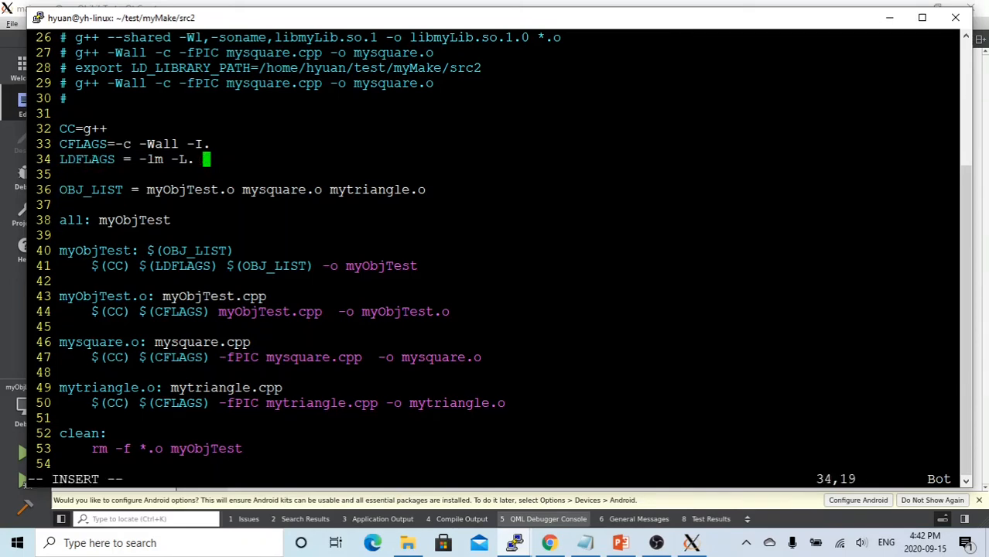
{"action": "type", "text": "-lm"}
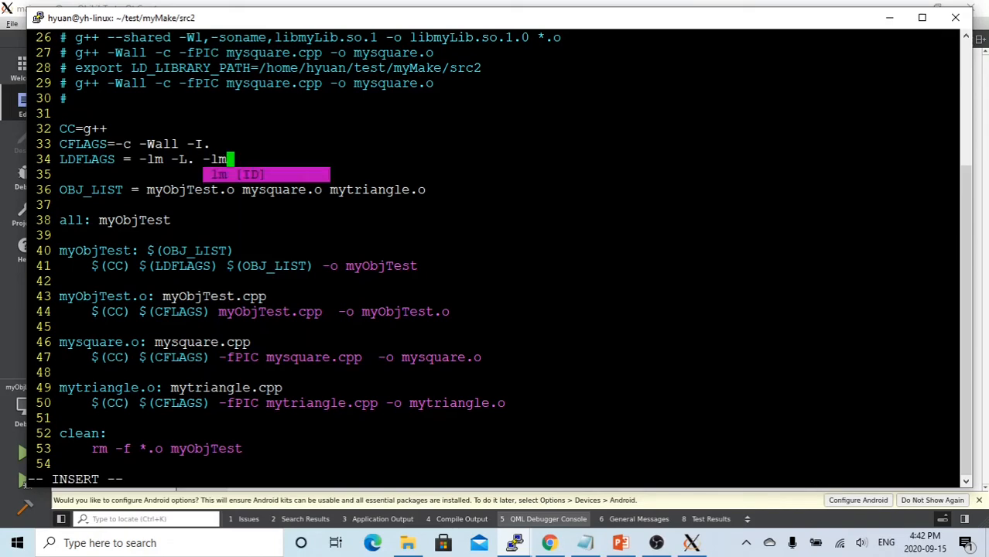
{"action": "type", "text": "yLib"}
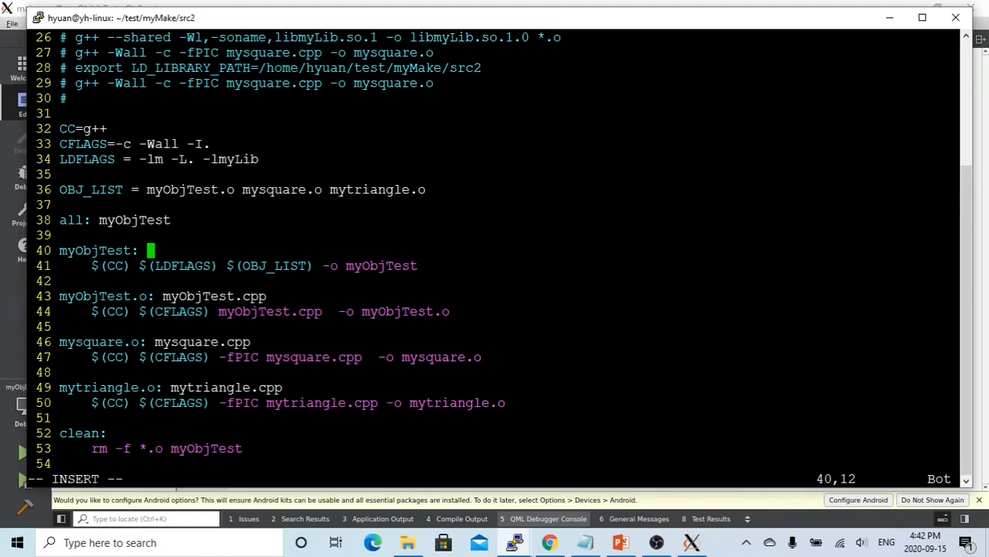
- Replace $(OBJ_LIST) with myObjTest.o in the myObjTest rule and link line, then save
{"action": "double_click", "coordinate": [102, 295]}
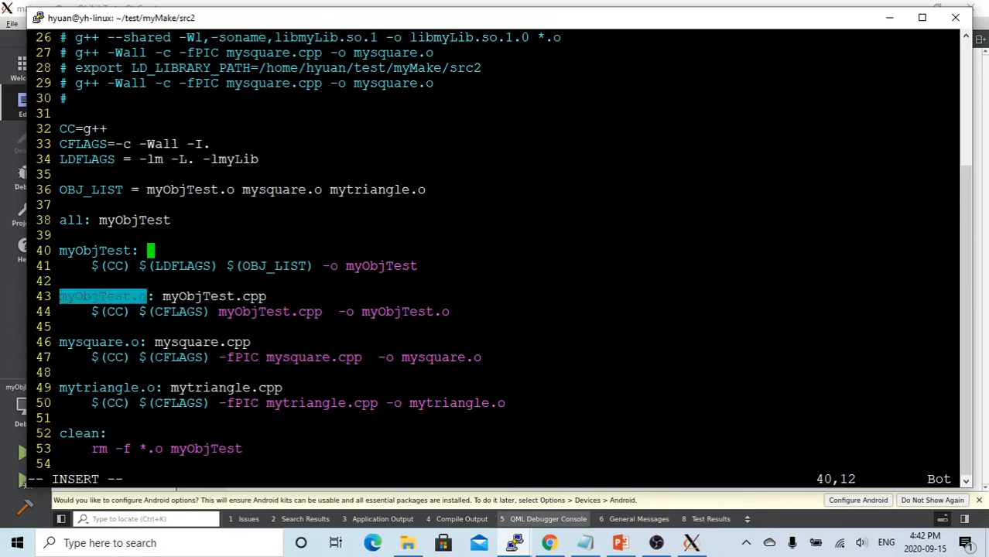
{"action": "type", "text": "myObjTest.o"}
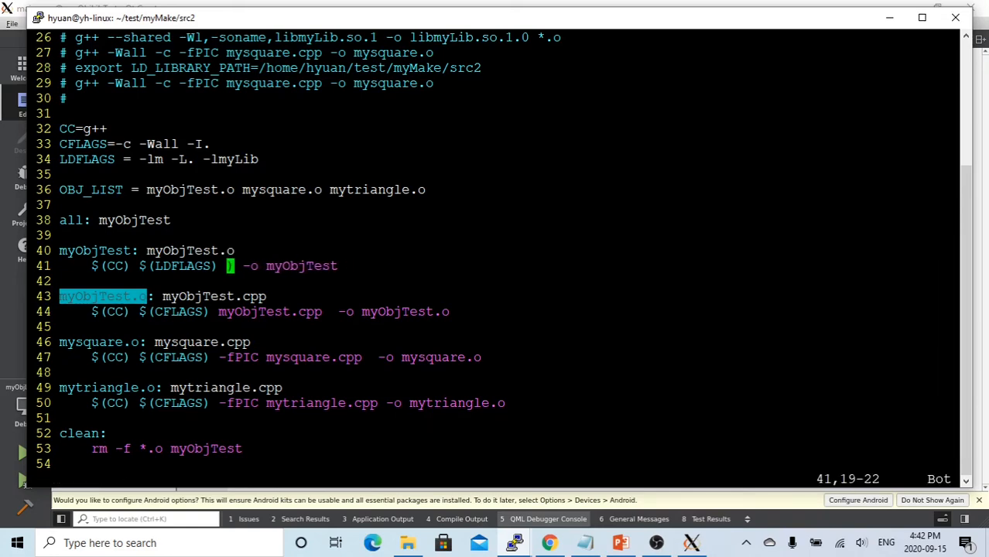
{"action": "type", "text": "myObjTest.o"}
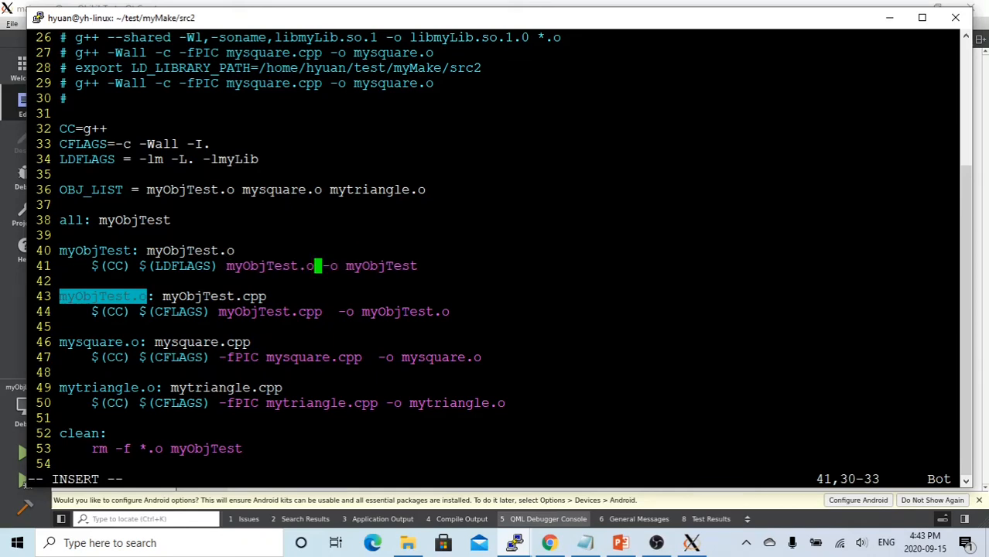
{"action": "key", "text": "Left"}
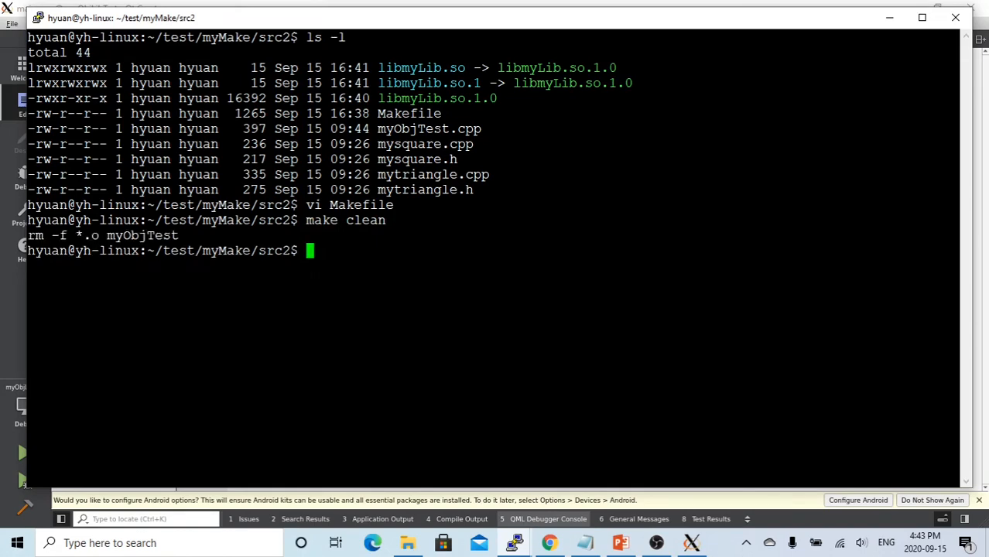
- Rebuild myObjTest with make and run it, printing square area 4 and triangle area 3
{"action": "type", "text": "make"}
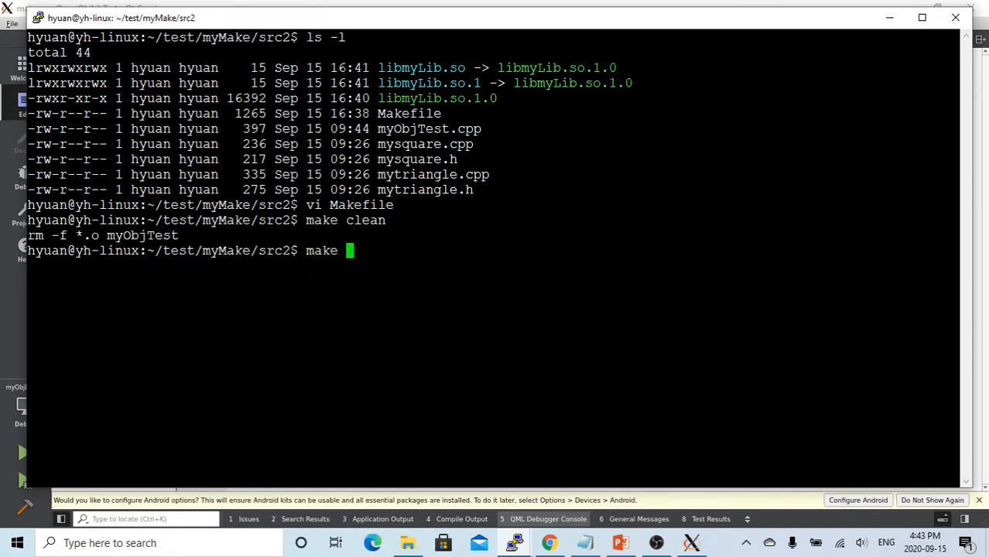
{"action": "type", "text": "myObjTest"}
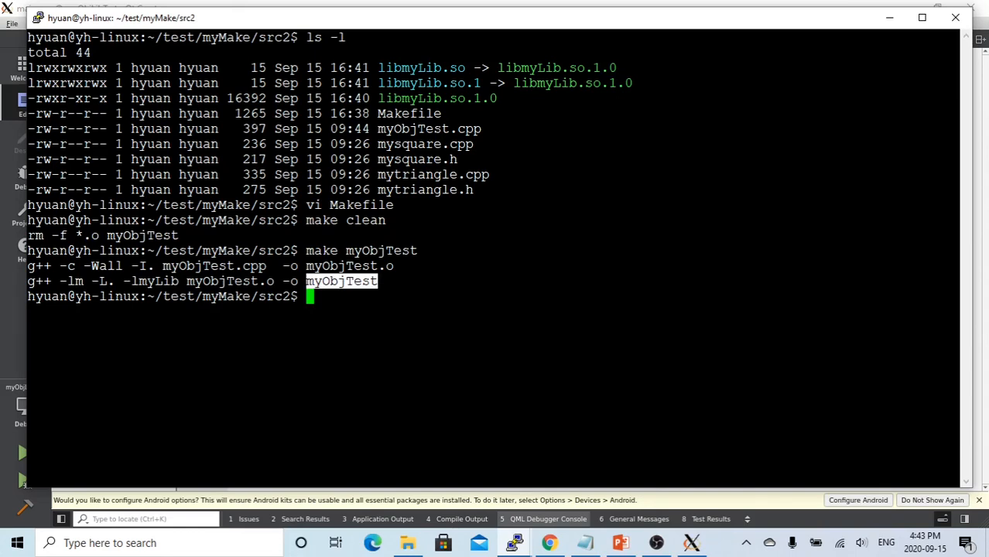
{"action": "type", "text": "myObjTest"}
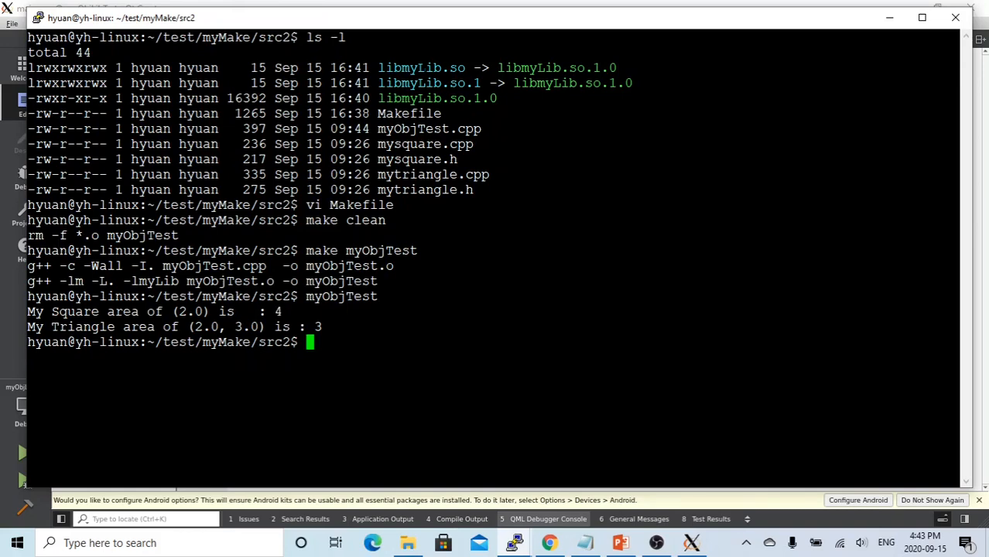
- Point out the libmyLib.so link in the listing and return to the lecture slides
{"action": "double_click", "coordinate": [421, 68]}
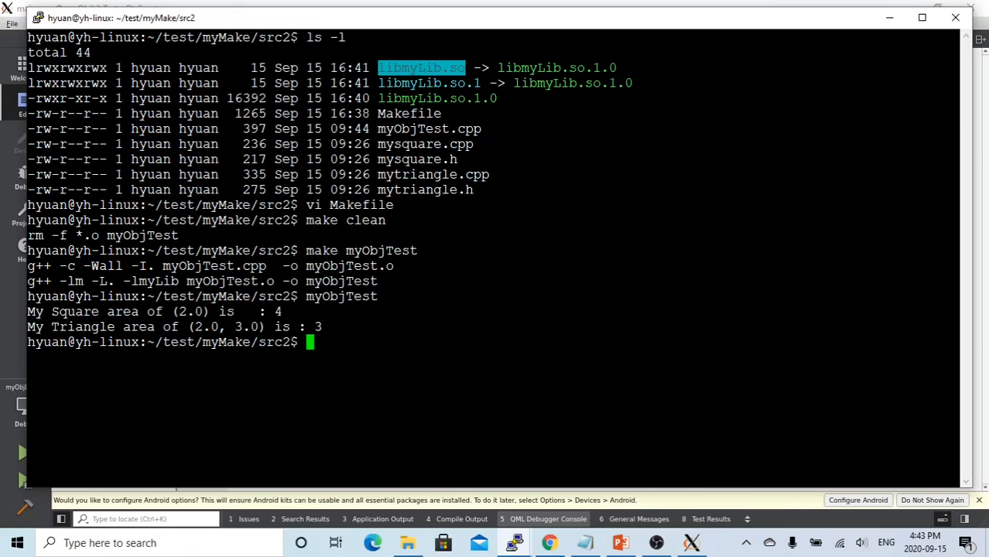
{"action": "left_click", "coordinate": [623, 542]}
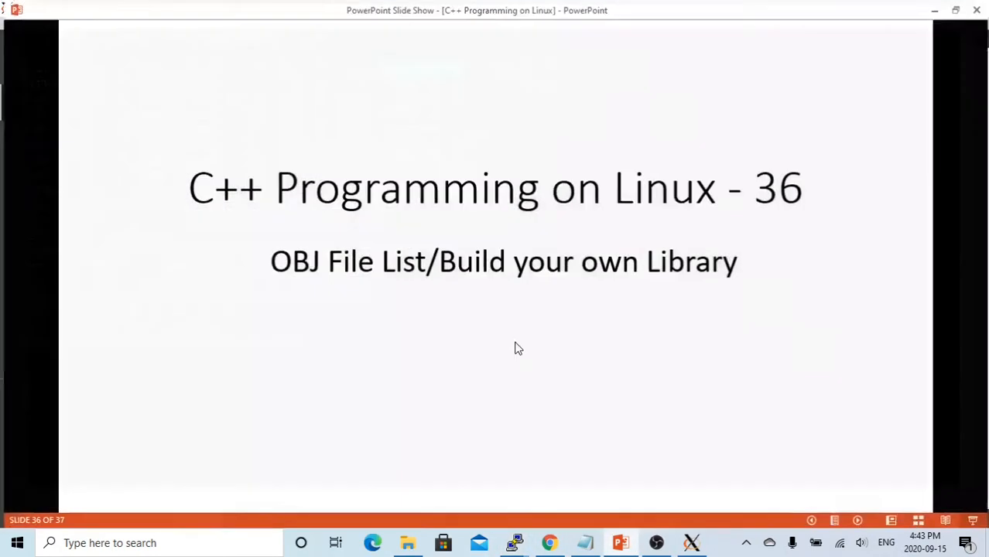